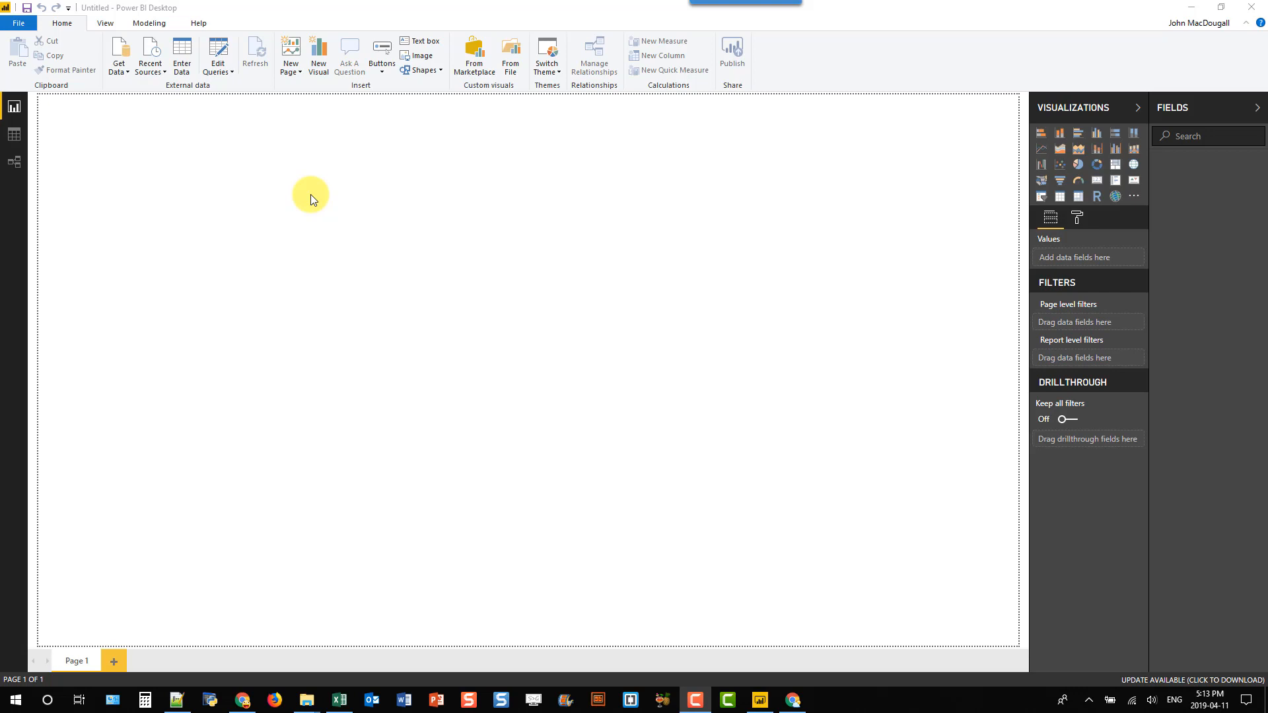
mouse_move(312, 435)
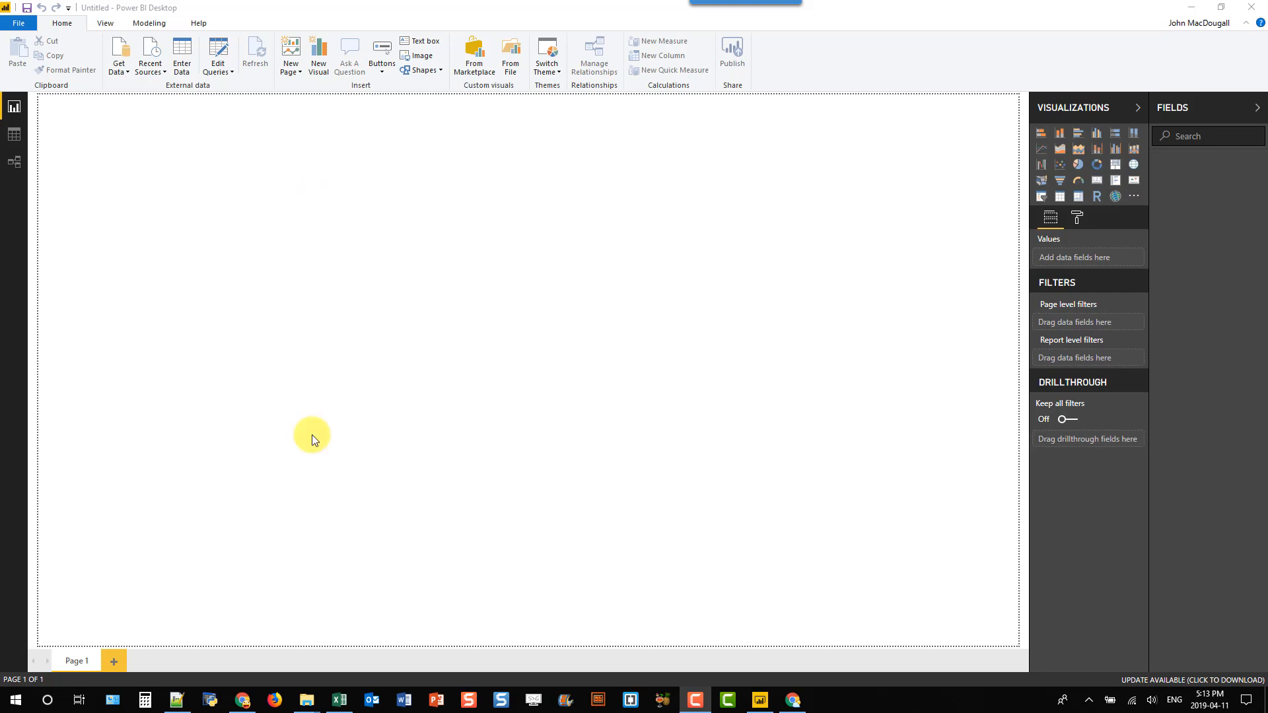
Switch between Excel and Power BI and open an empty Enter Data table grid.
click(339, 701)
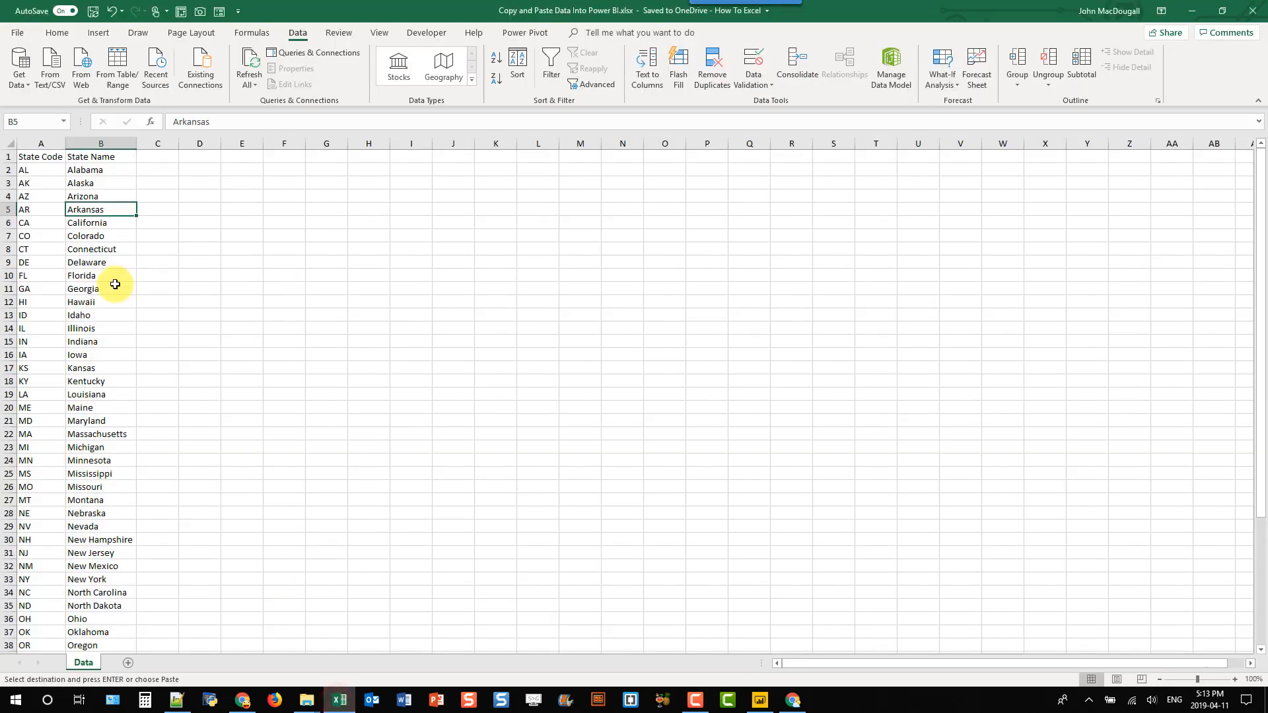
mouse_move(41, 160)
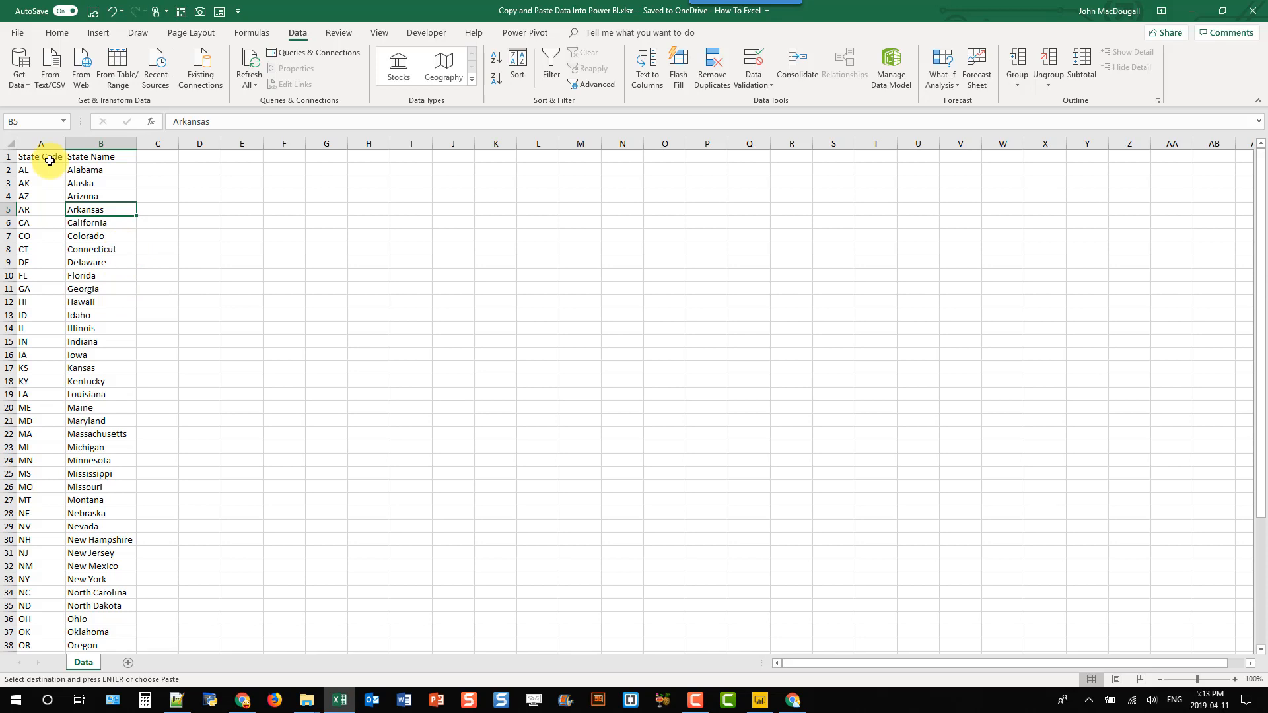
mouse_move(101, 219)
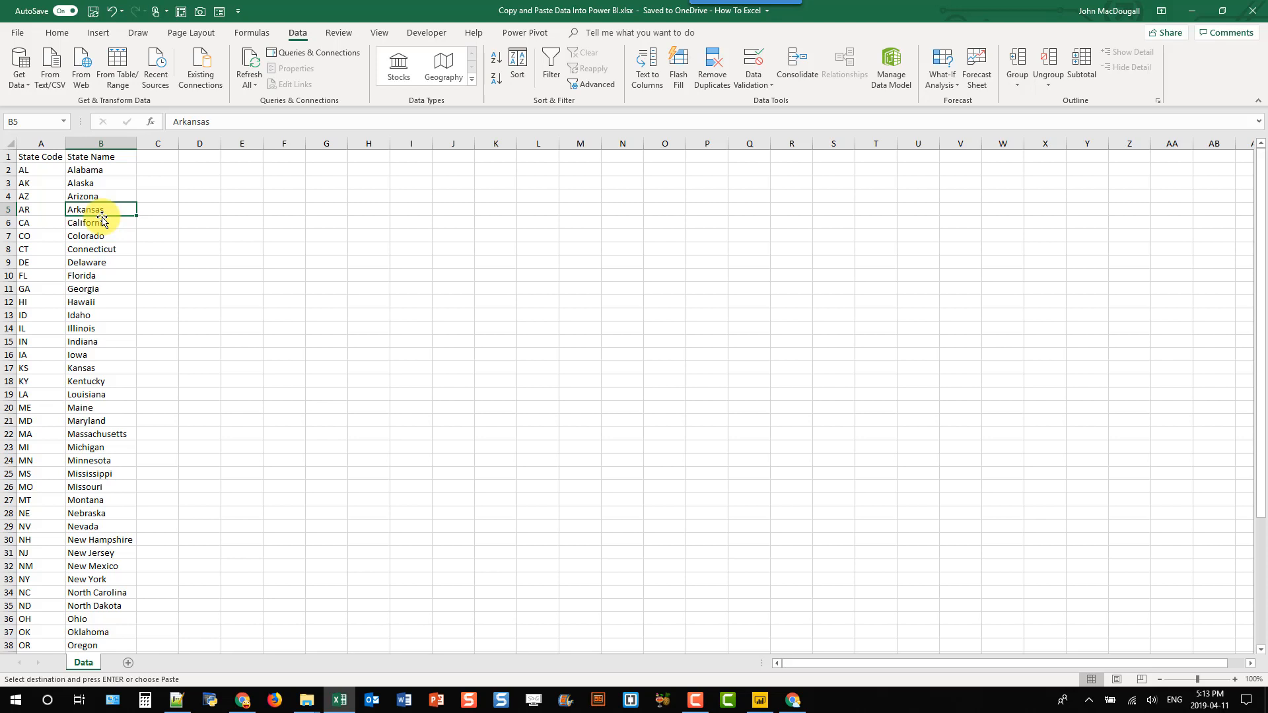
click(760, 700)
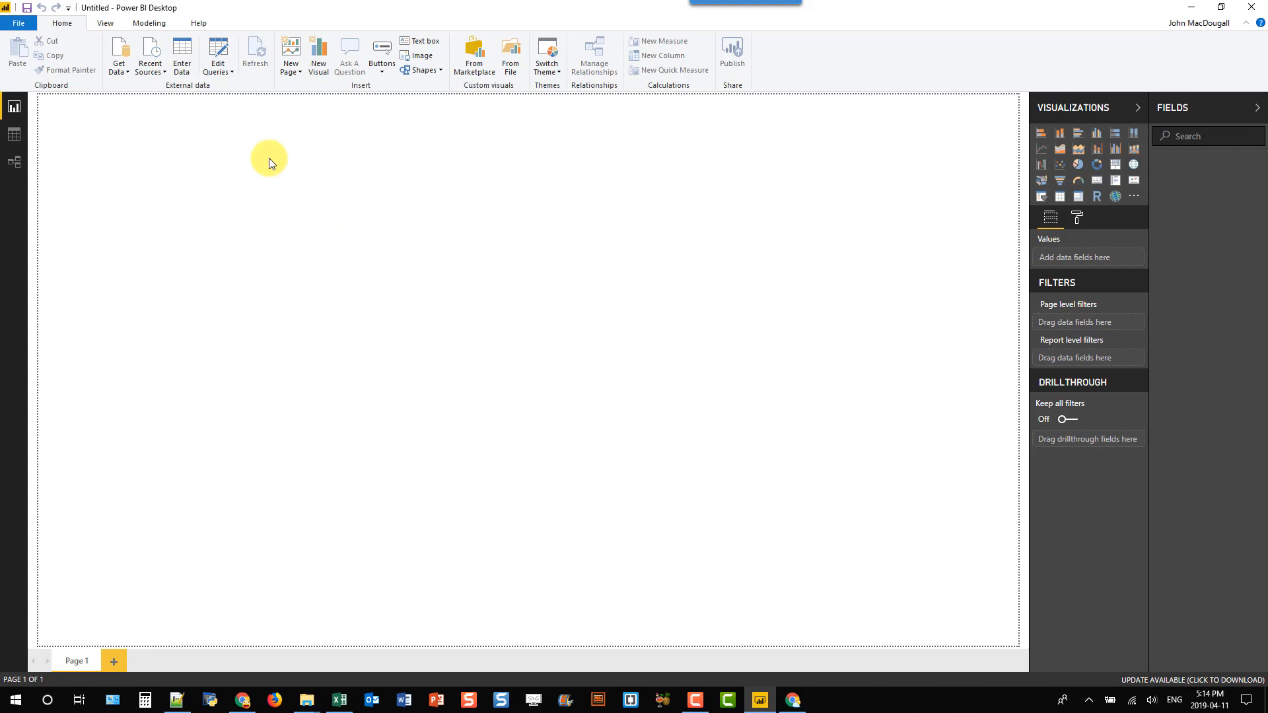
mouse_move(179, 66)
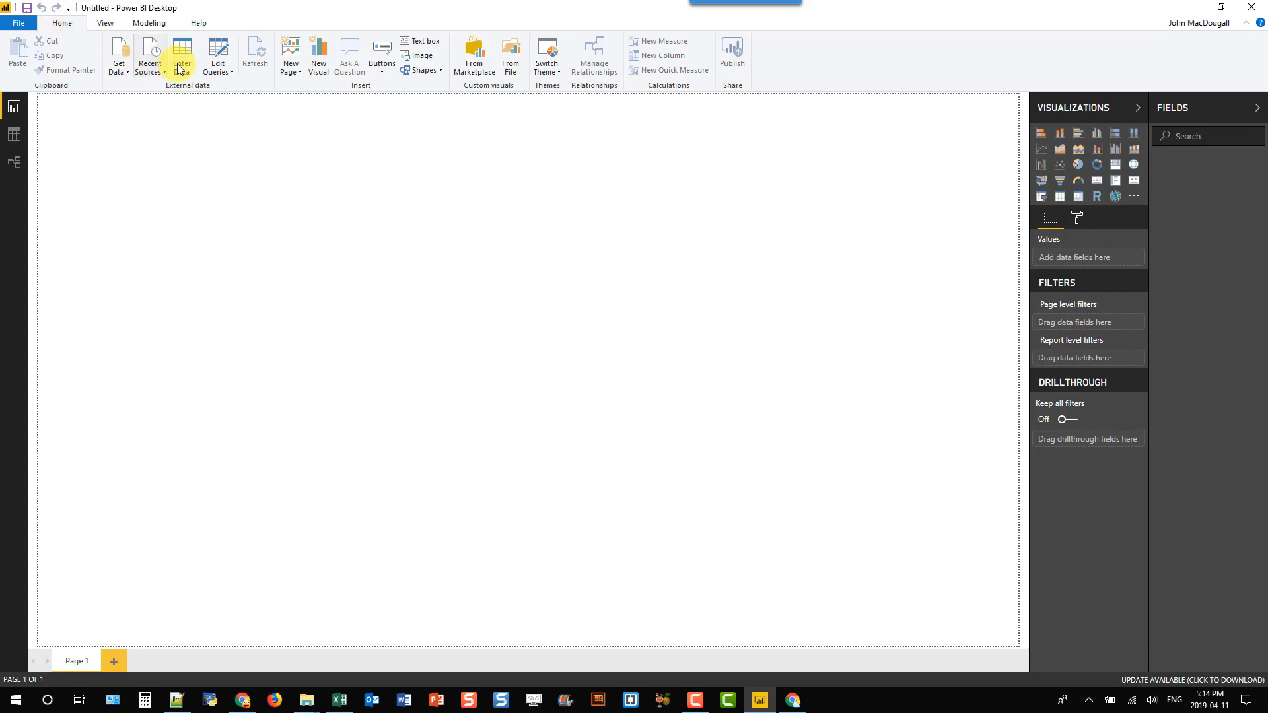
mouse_move(189, 69)
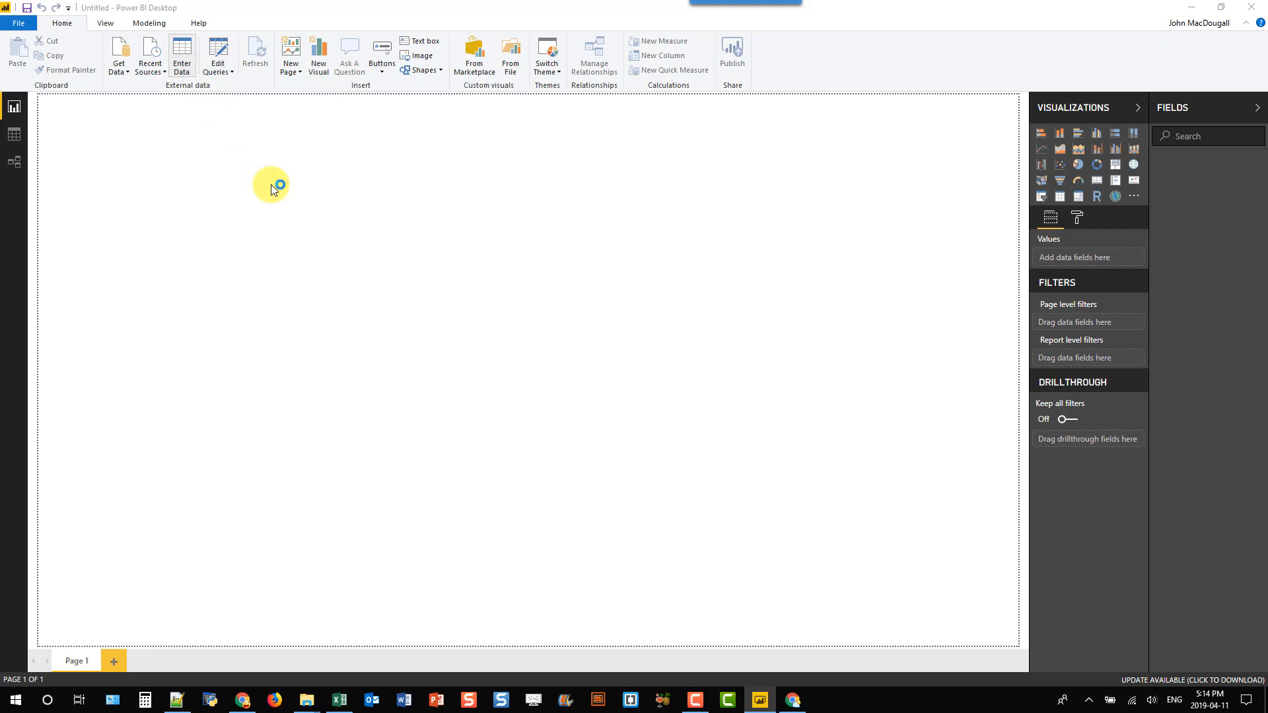
click(183, 54)
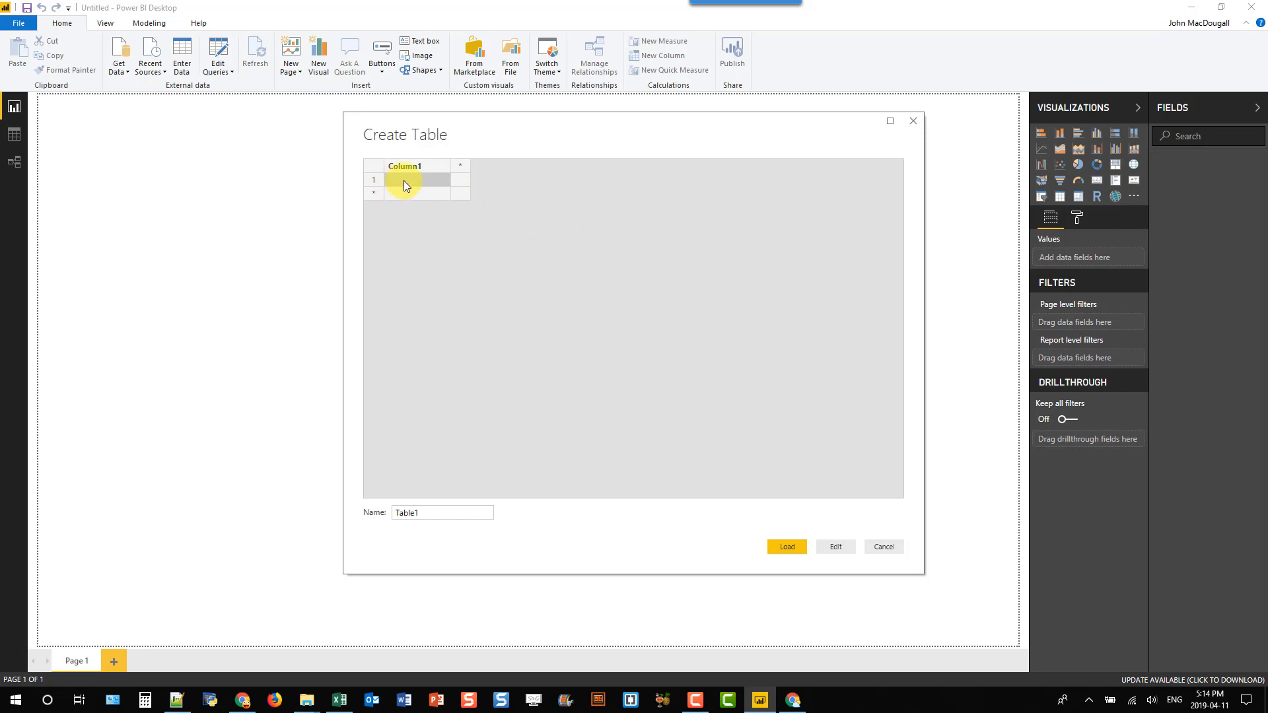
click(339, 700)
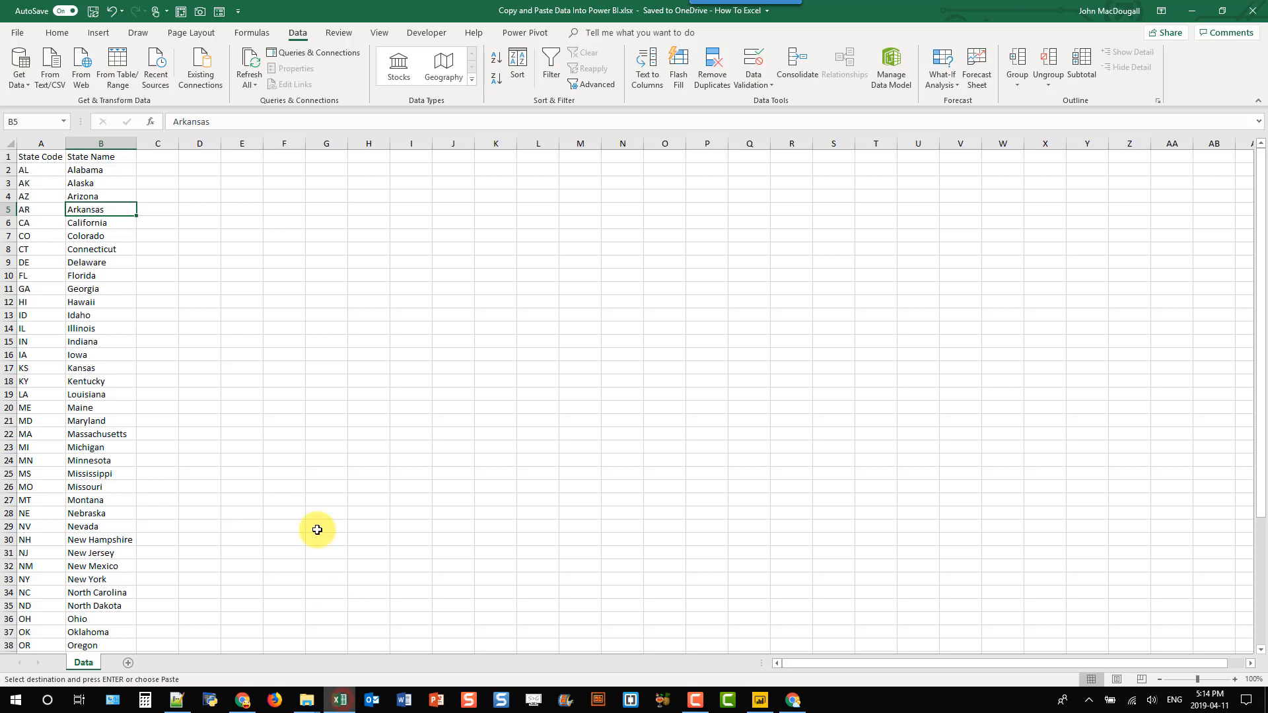
mouse_move(271, 403)
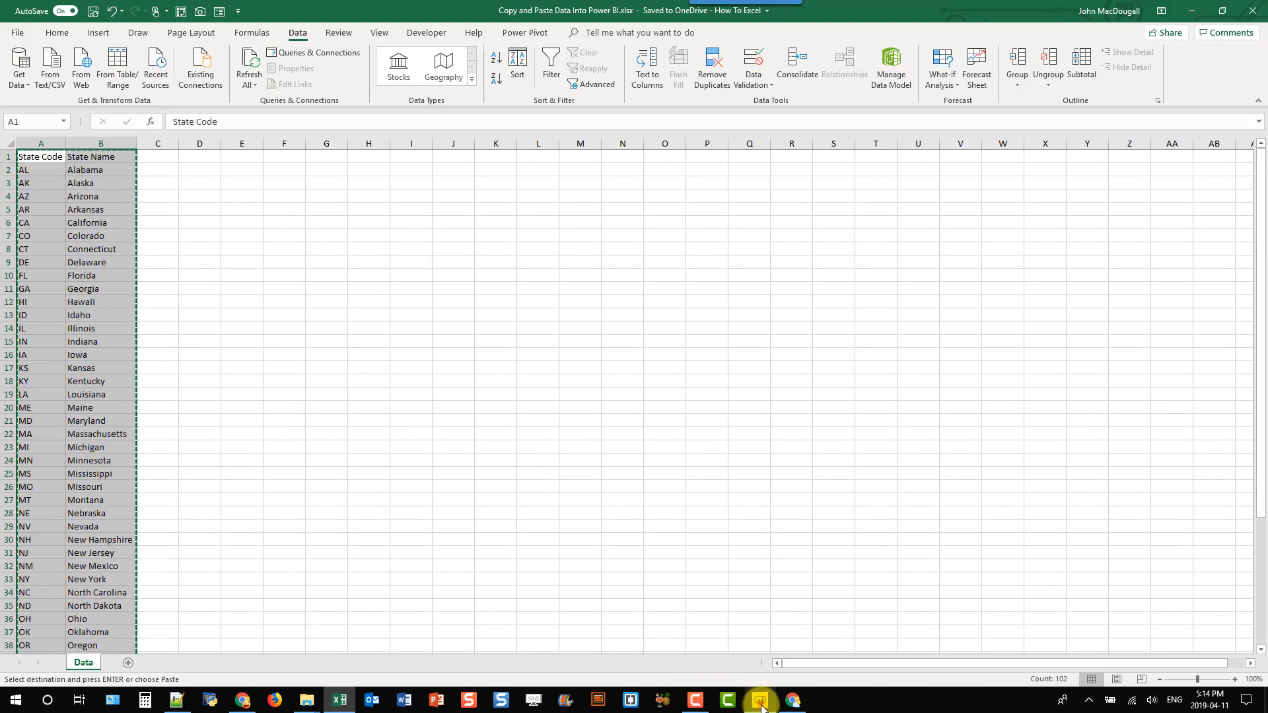
Return to Power BI Desktop with the copied State Code and State Name columns.
click(761, 700)
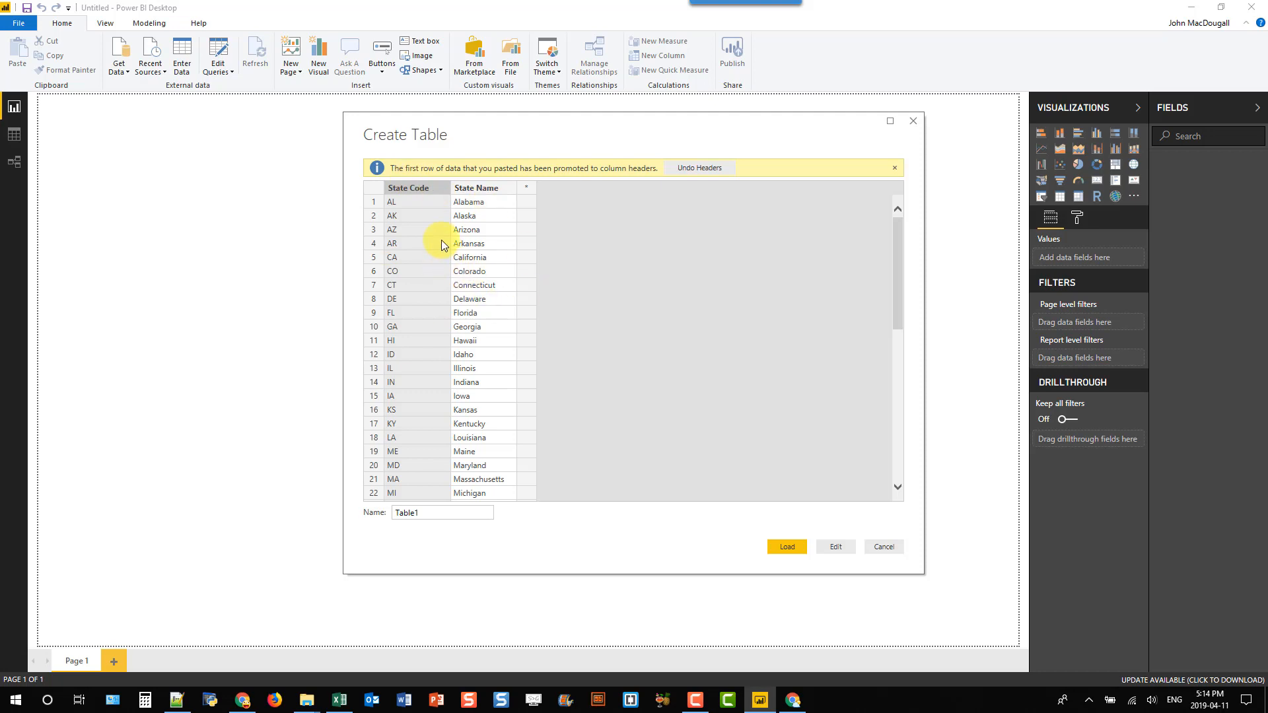
mouse_move(435, 218)
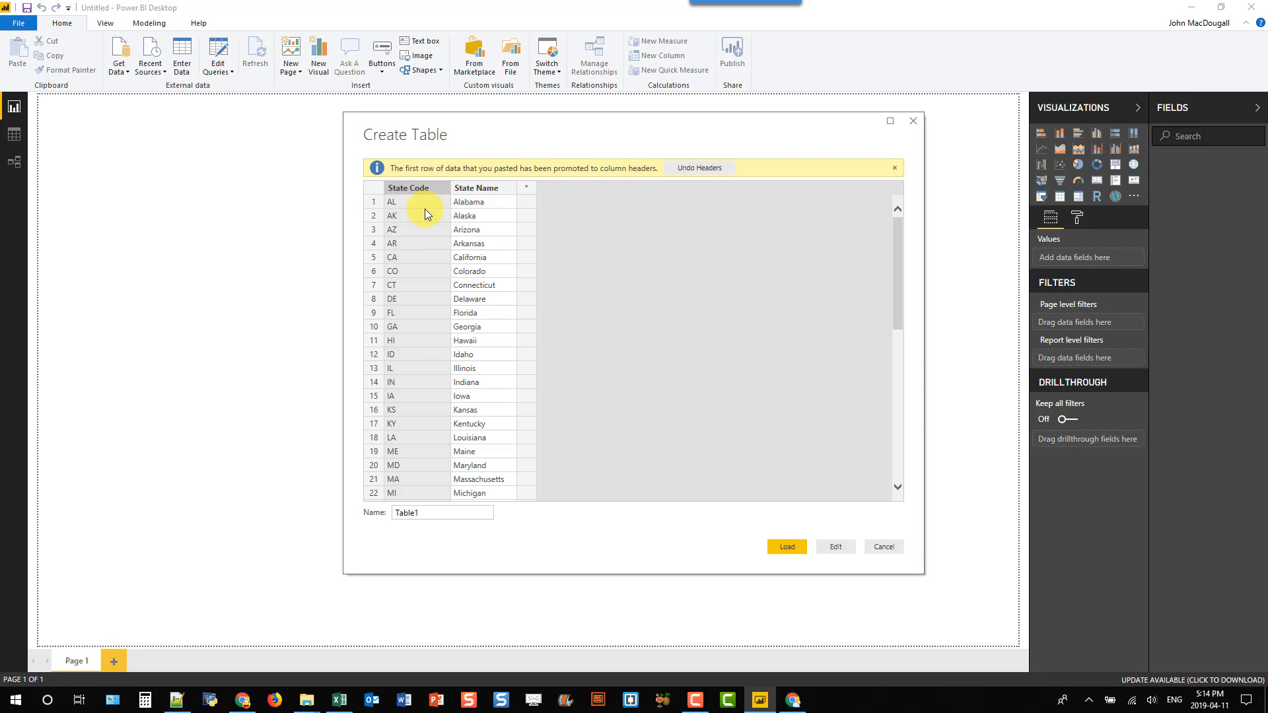
mouse_move(434, 203)
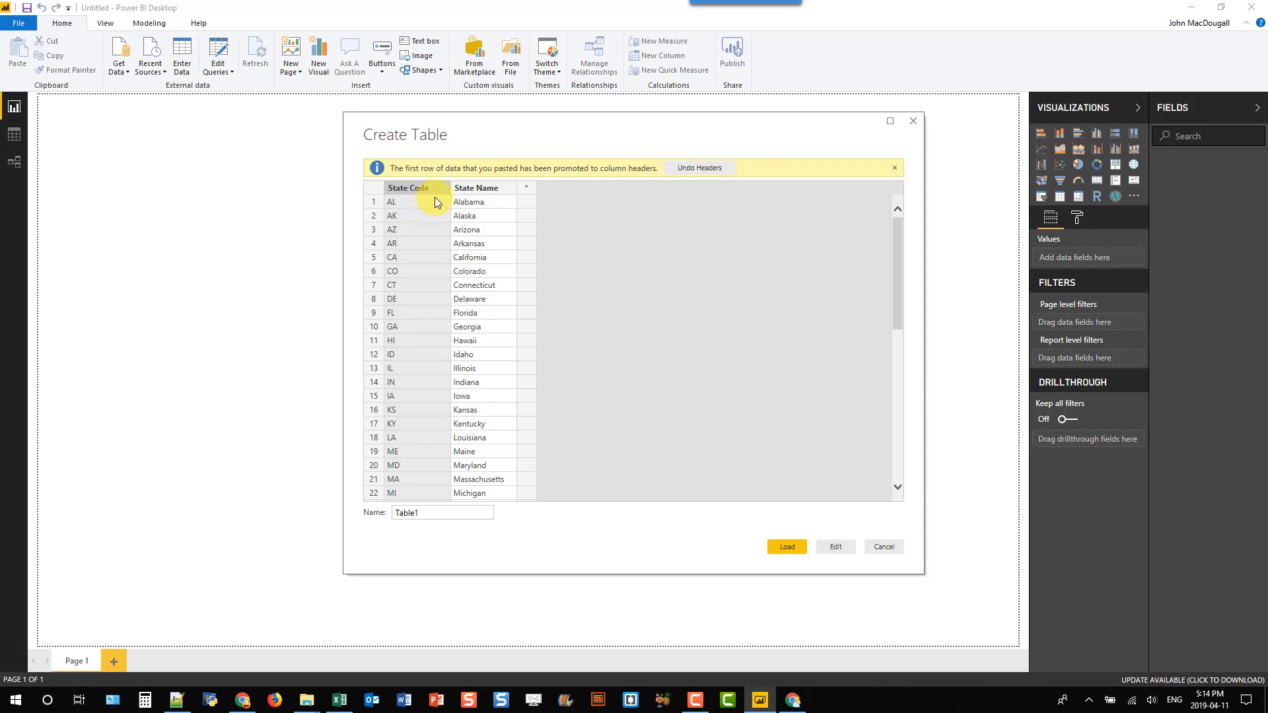
mouse_move(444, 197)
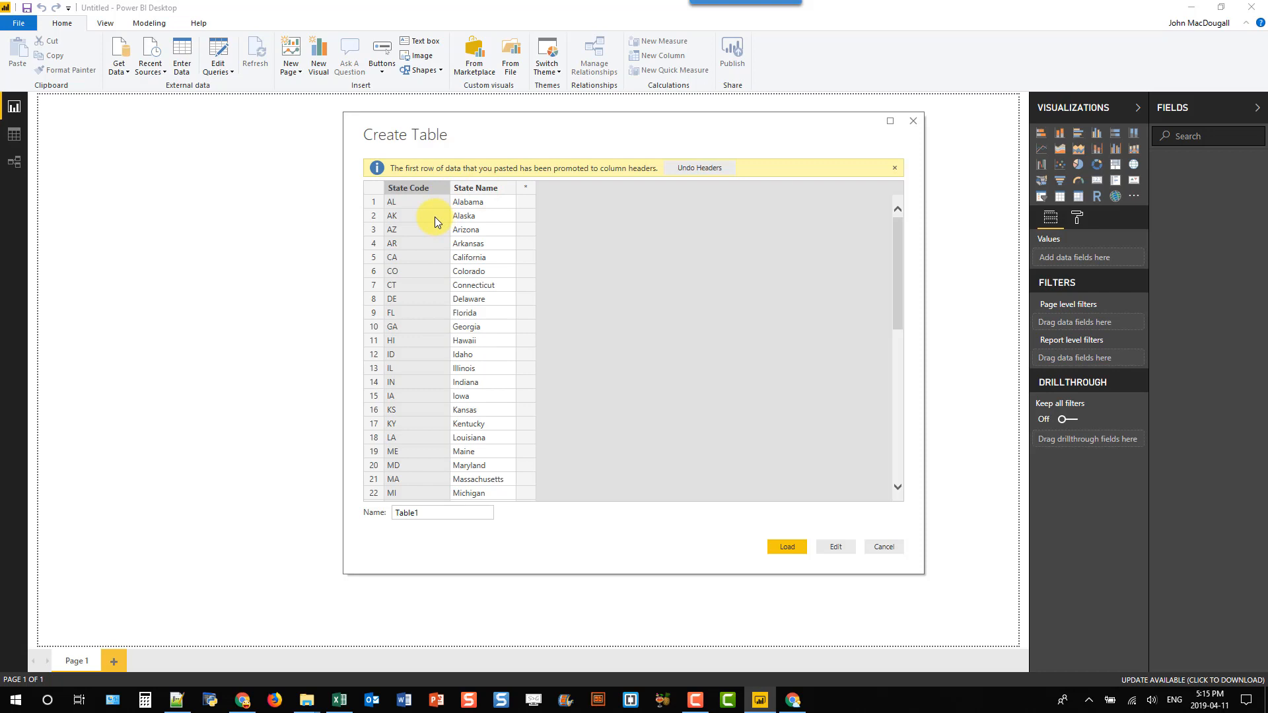
mouse_move(526, 194)
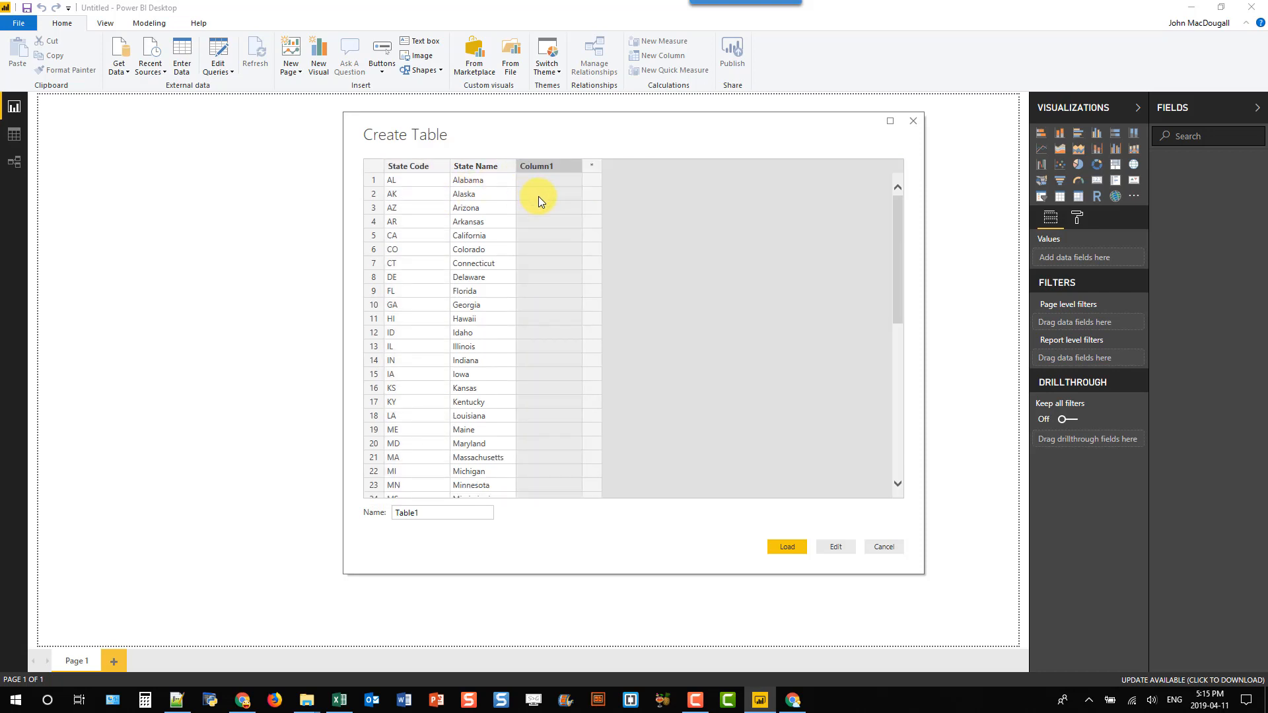
Adjust the pasted state table, inserting a blank row above North Dakota.
right_click(539, 198)
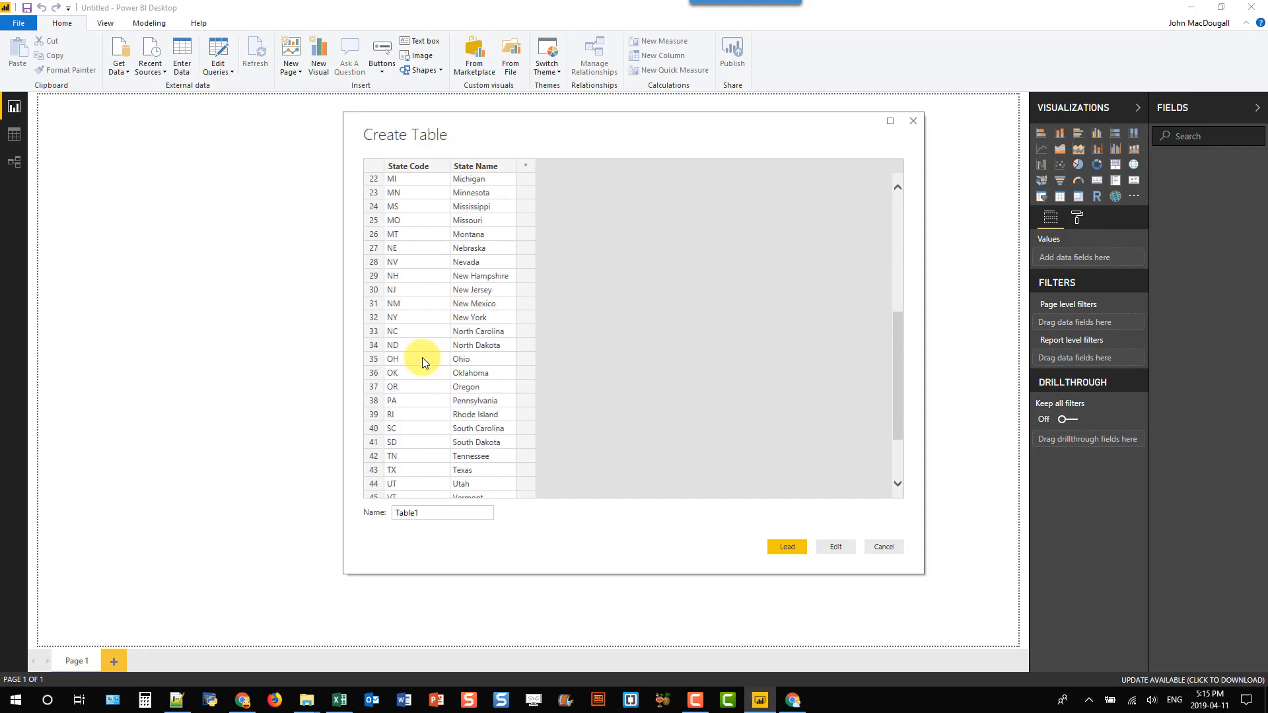
right_click(391, 345)
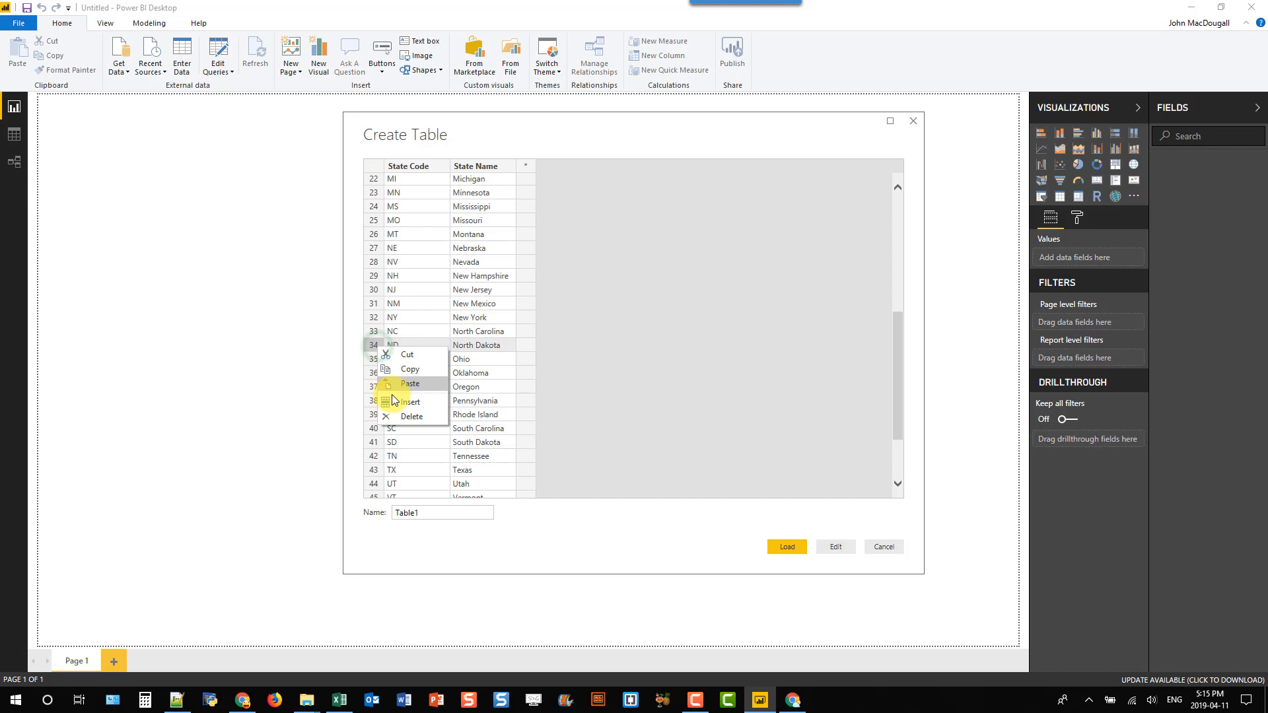
click(411, 402)
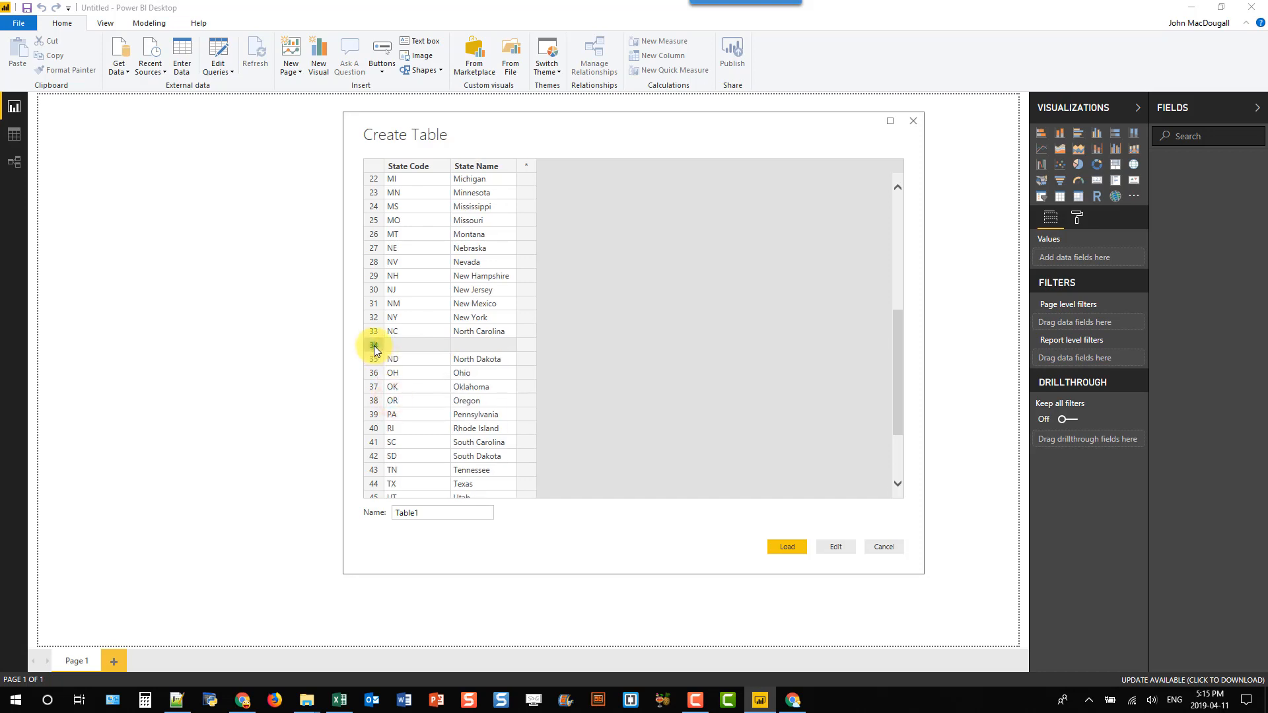
scroll(down, 3)
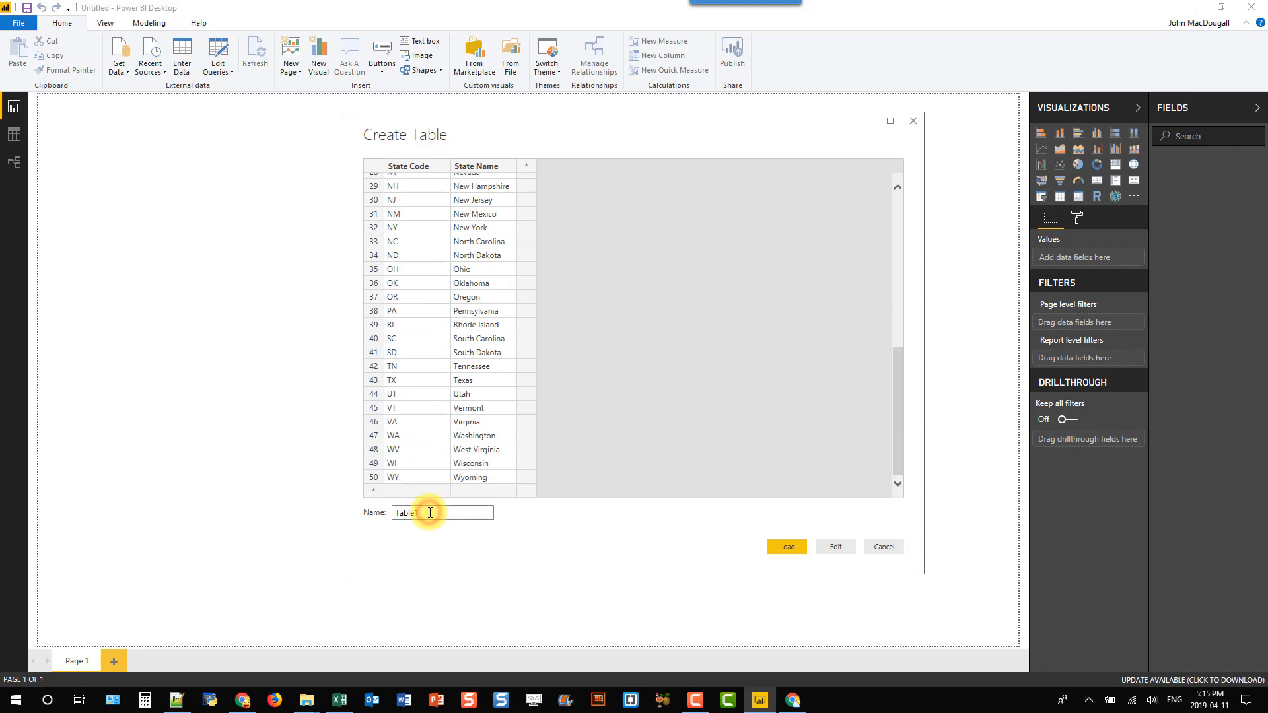
Rename the new table from Table1 to US_States.
double_click(429, 513)
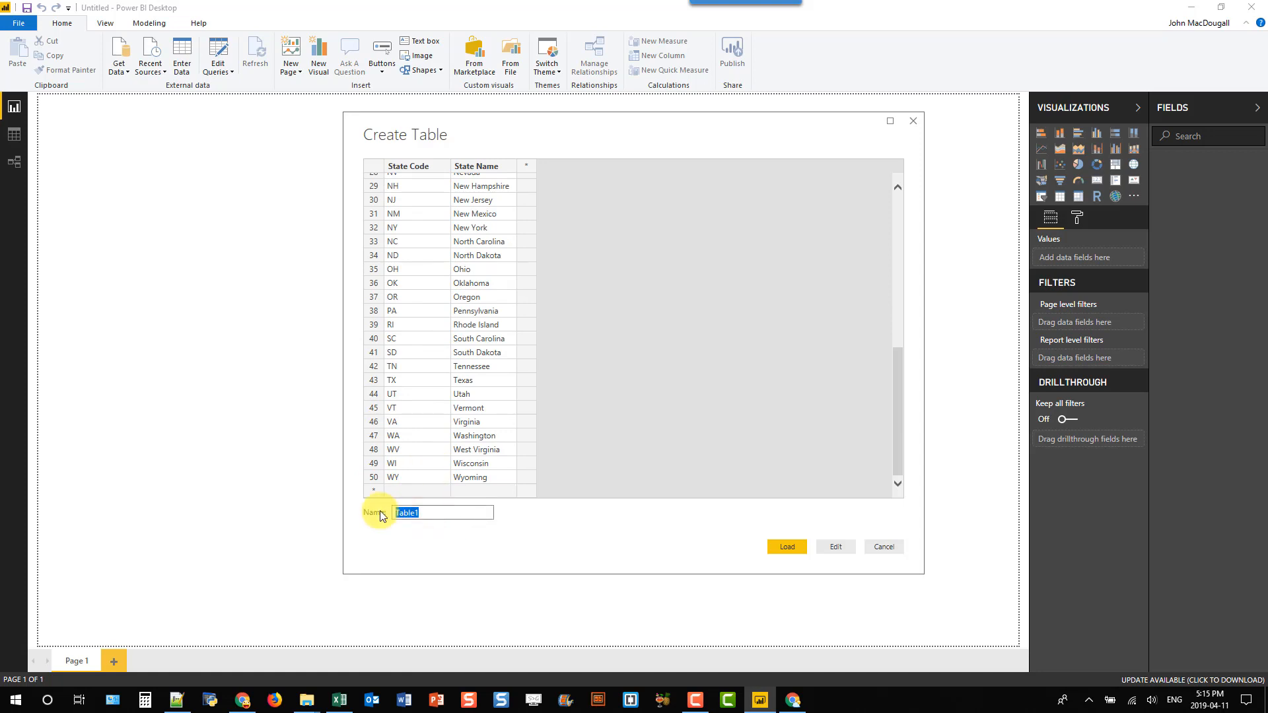
text(US_States)
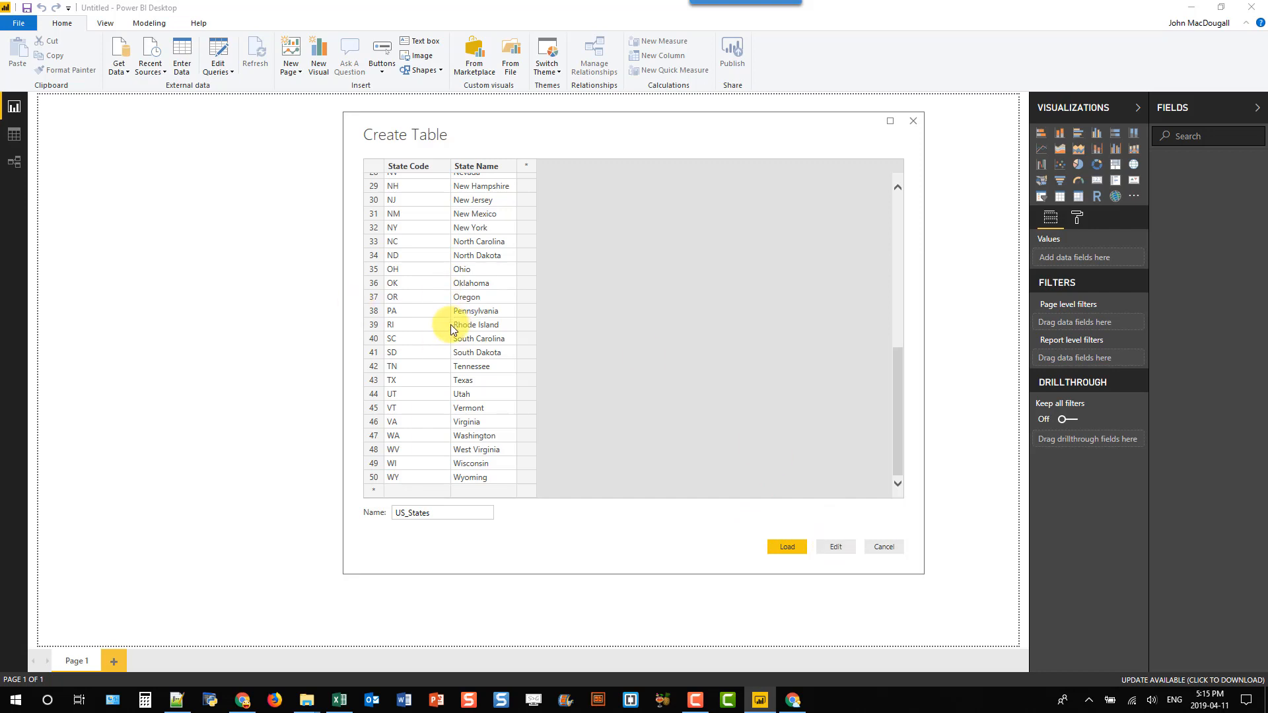
mouse_move(834, 536)
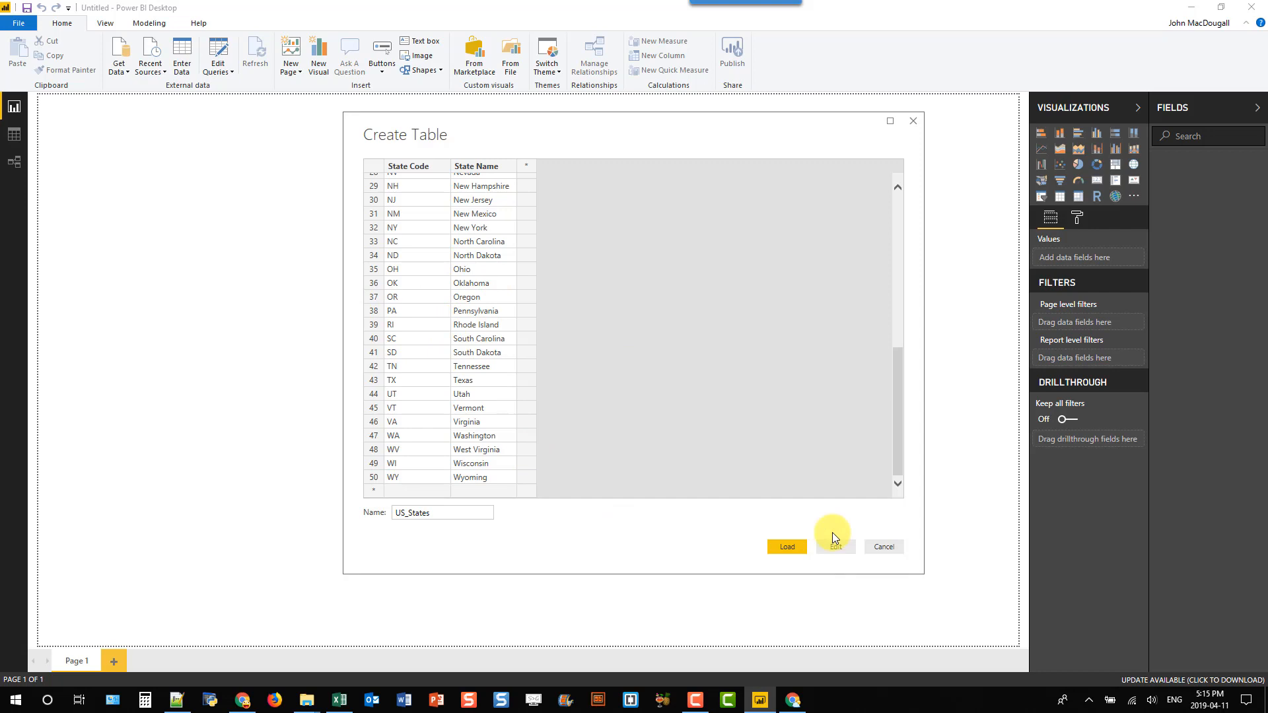
mouse_move(437, 314)
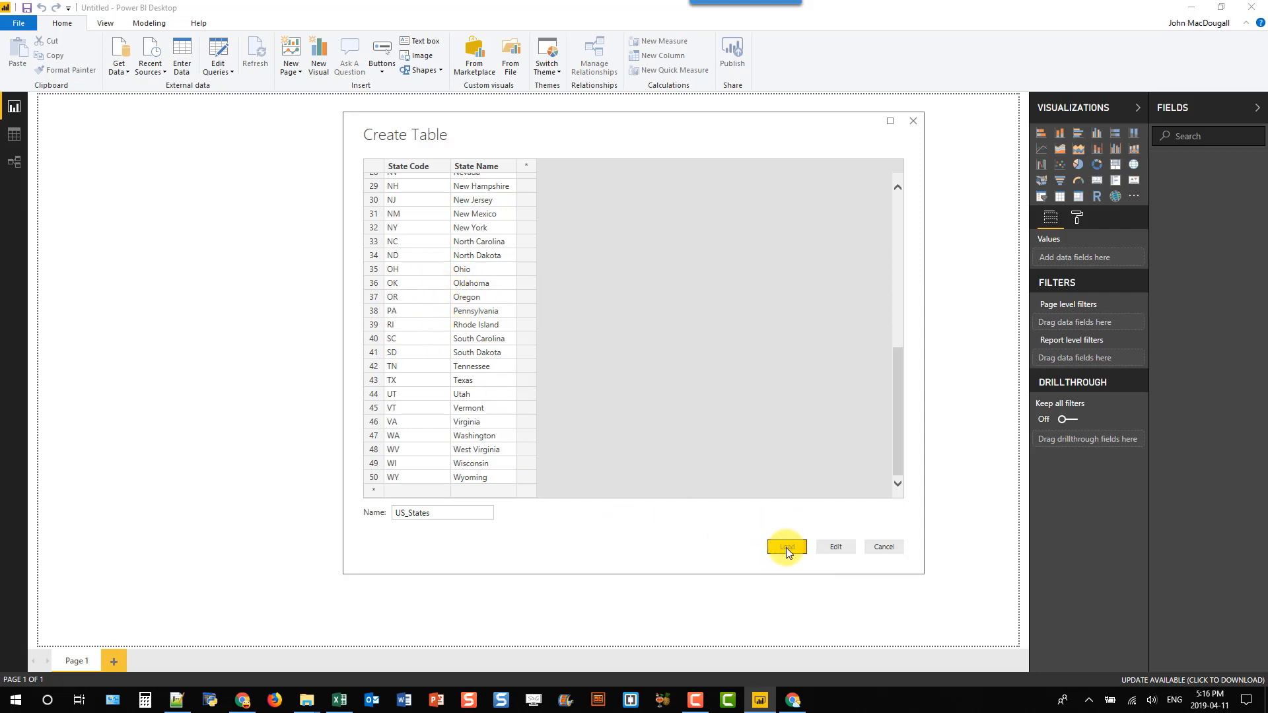
Load US_States and inspect its 50 rows in Data view and Model view.
click(787, 547)
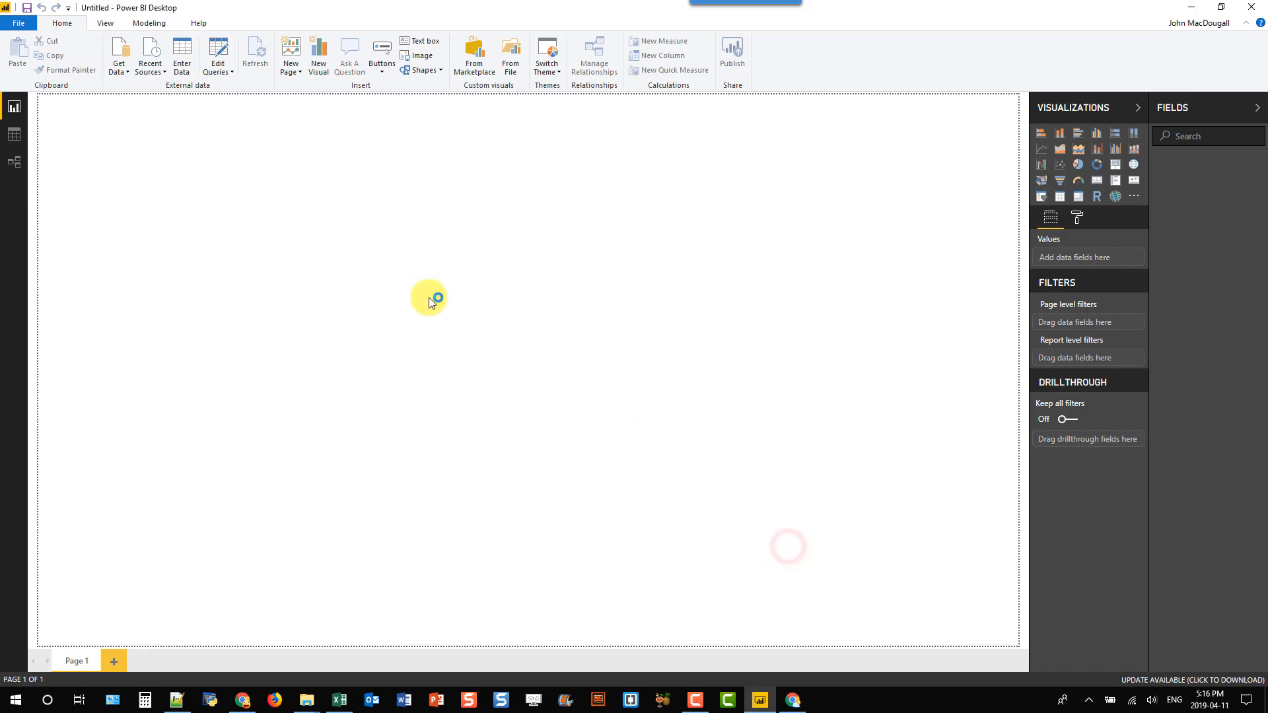
mouse_move(407, 245)
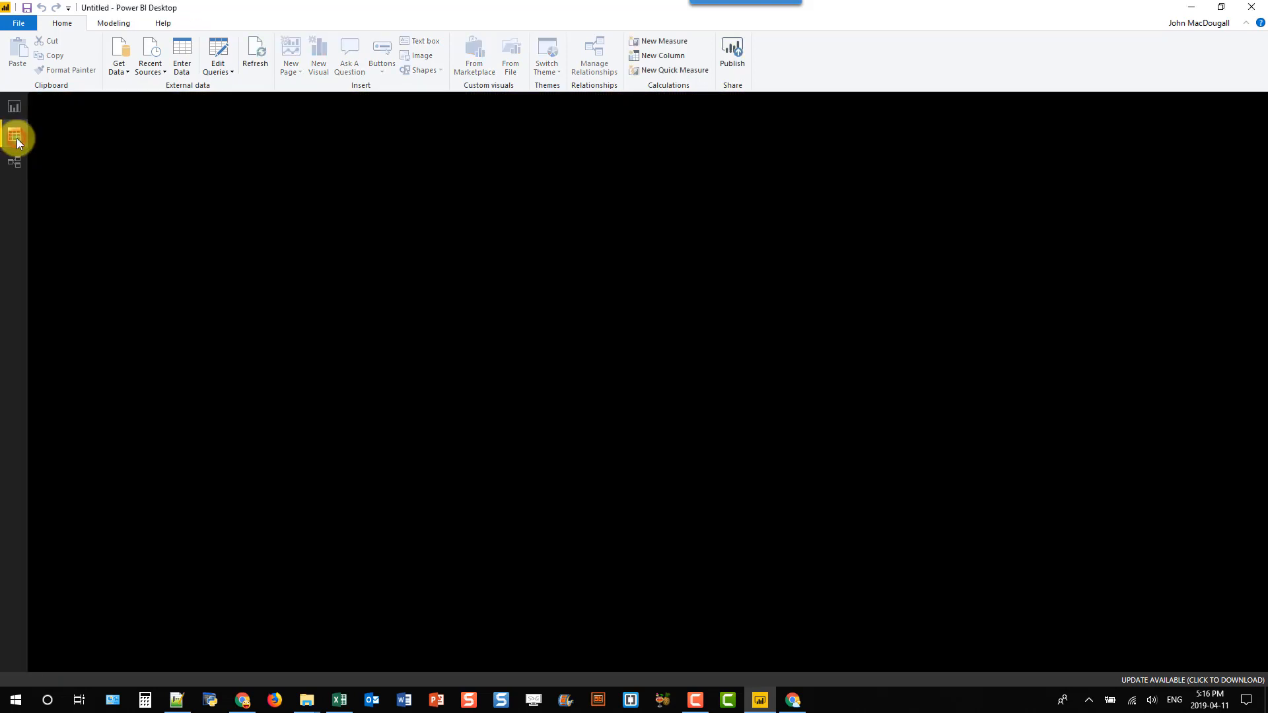
click(14, 135)
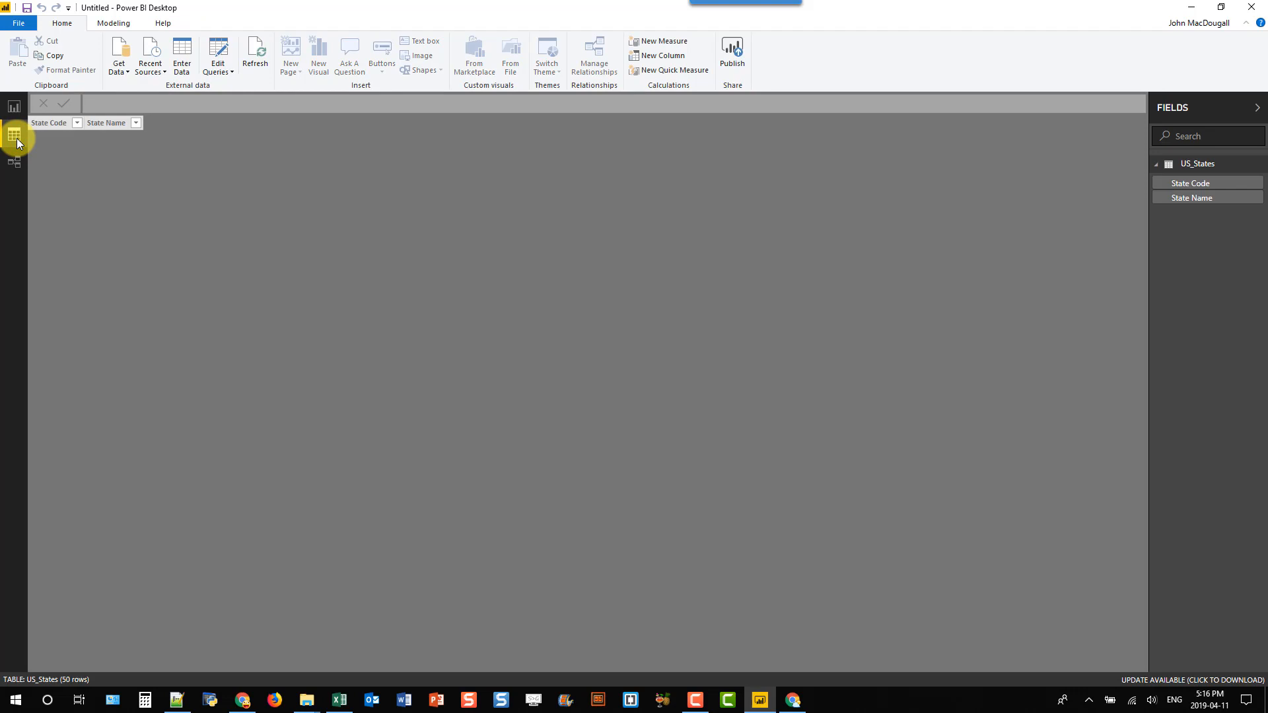
click(14, 136)
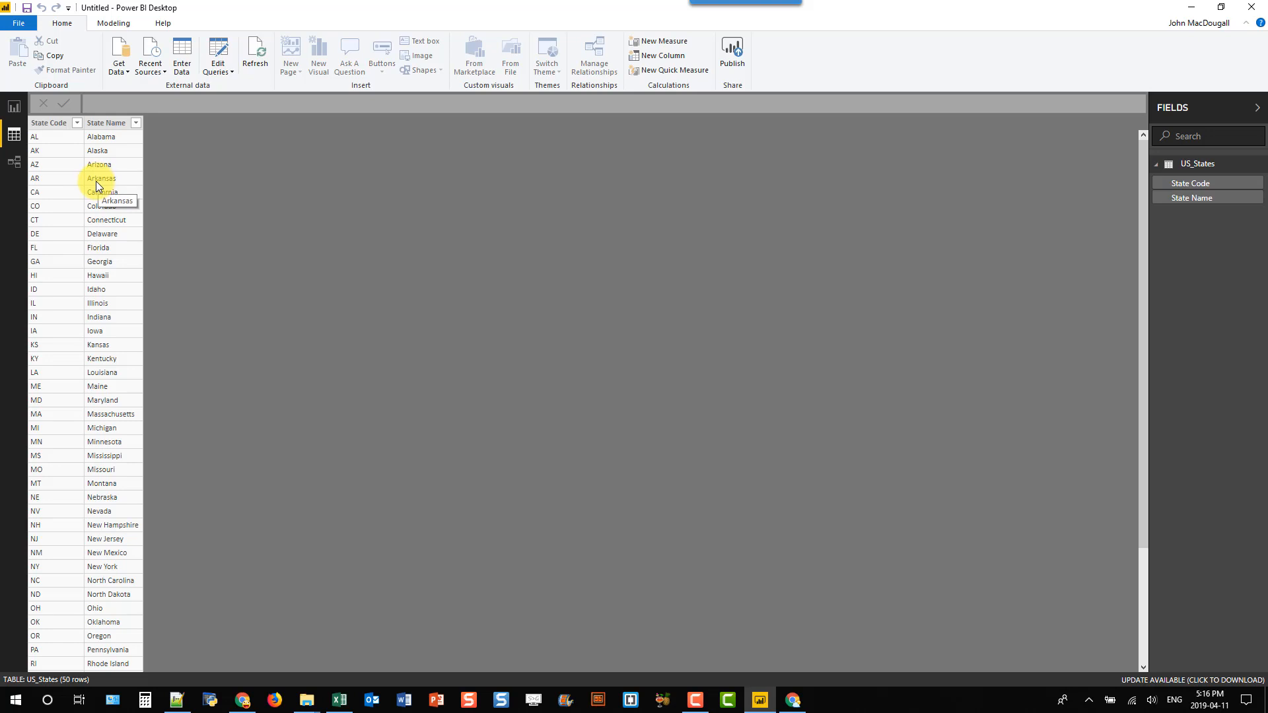
click(11, 163)
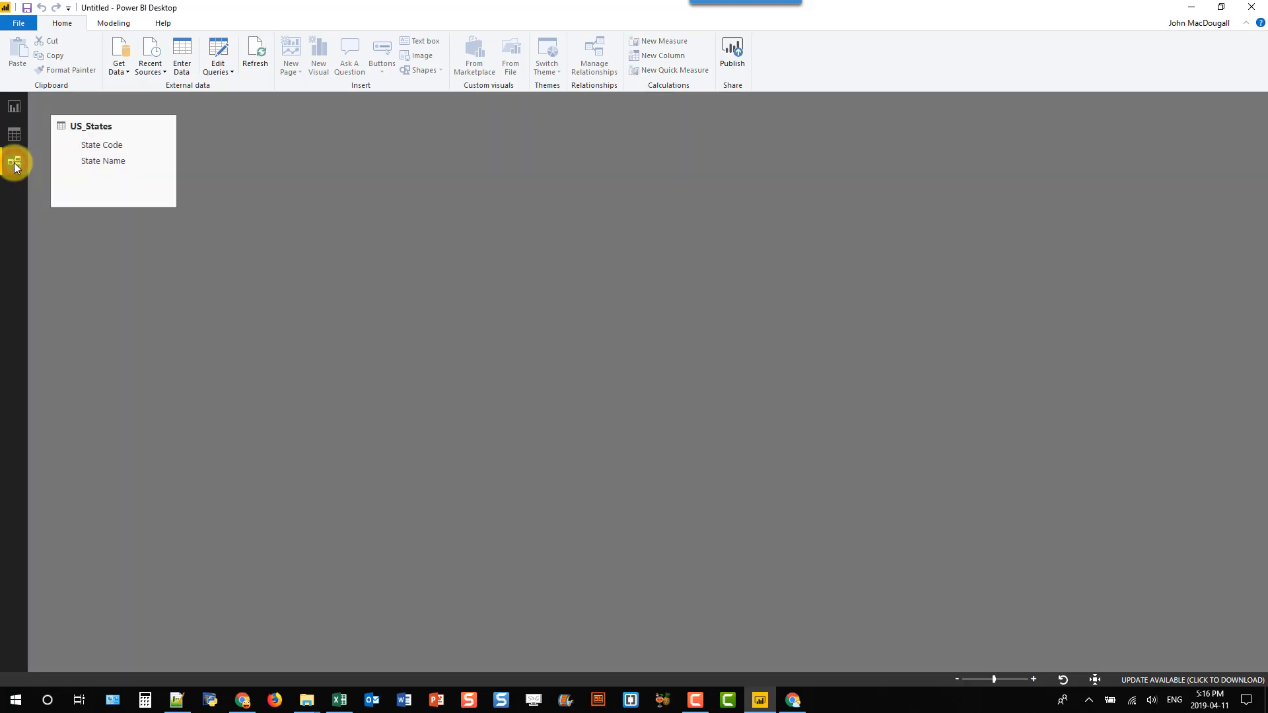
click(11, 134)
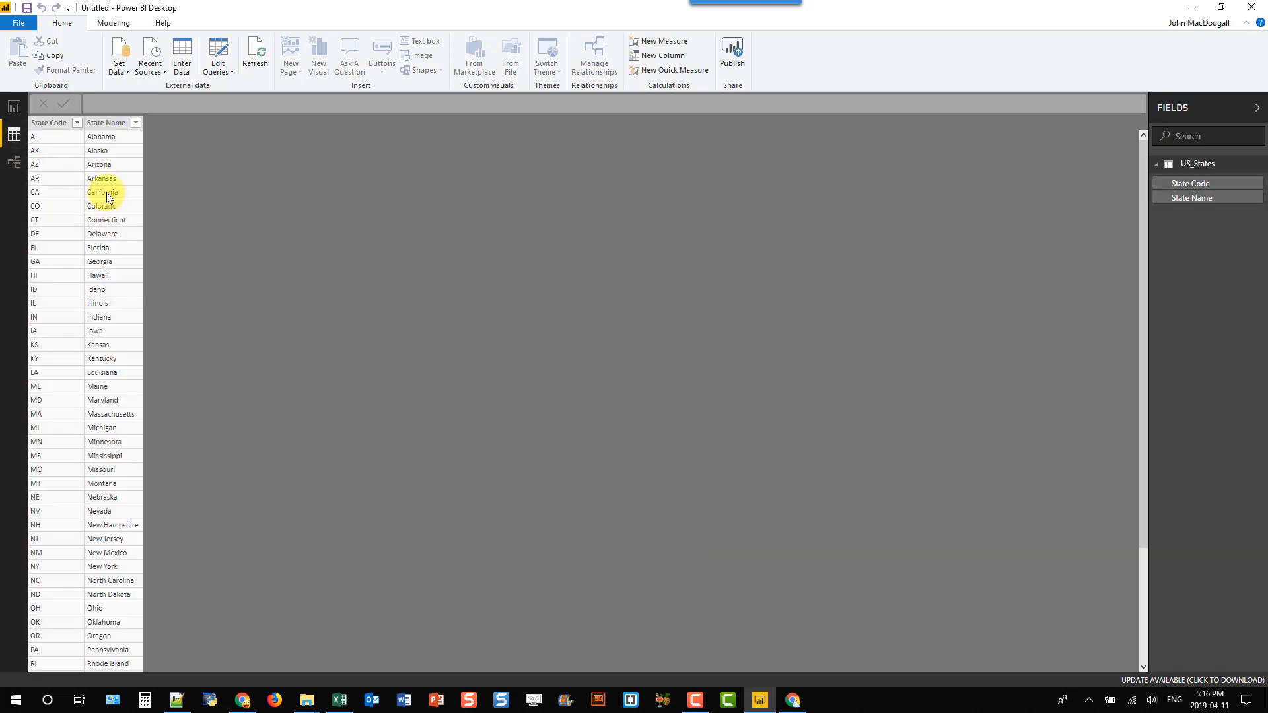
mouse_move(100, 179)
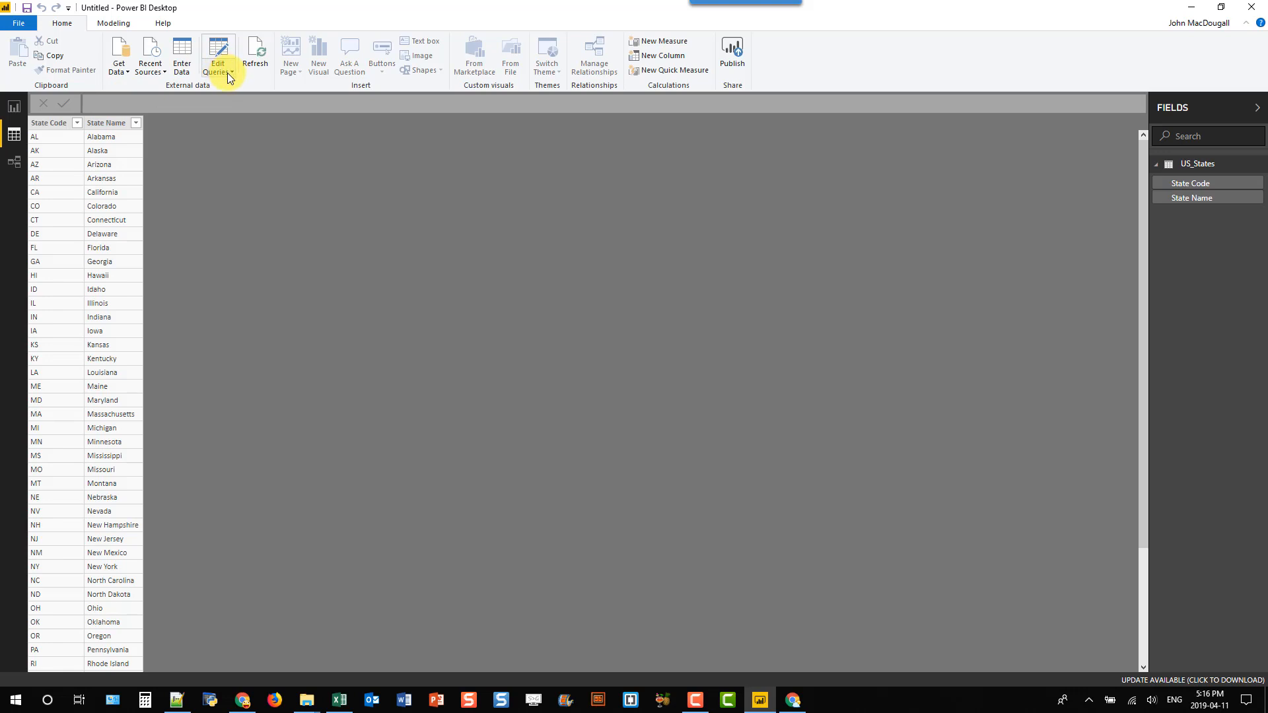
Open US_States in Power Query Editor and reopen its Source step's entered data.
click(218, 55)
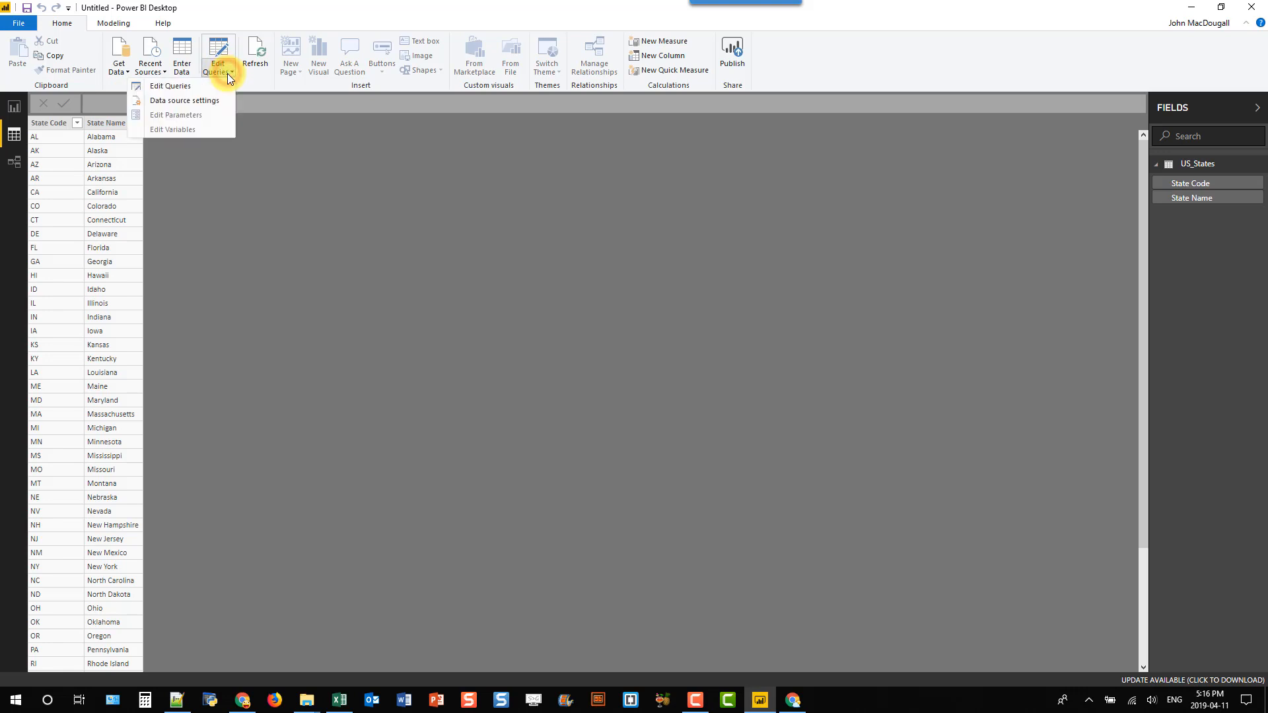
click(169, 85)
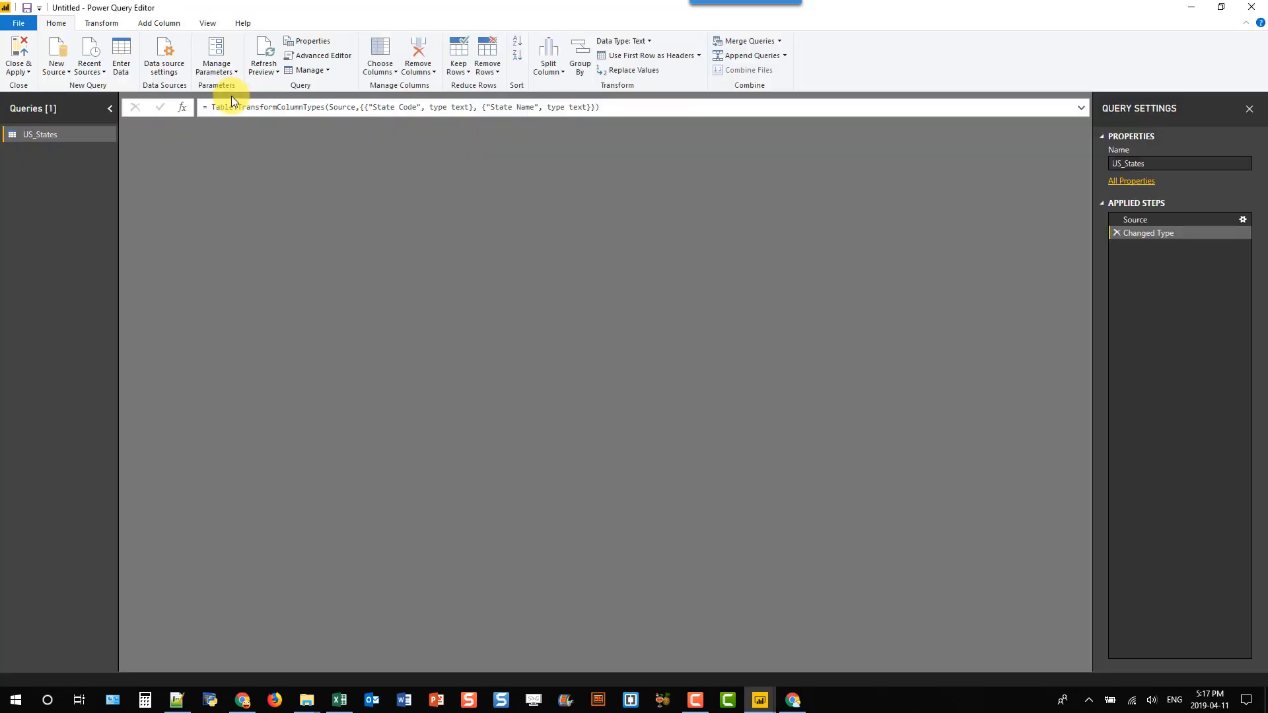
click(40, 134)
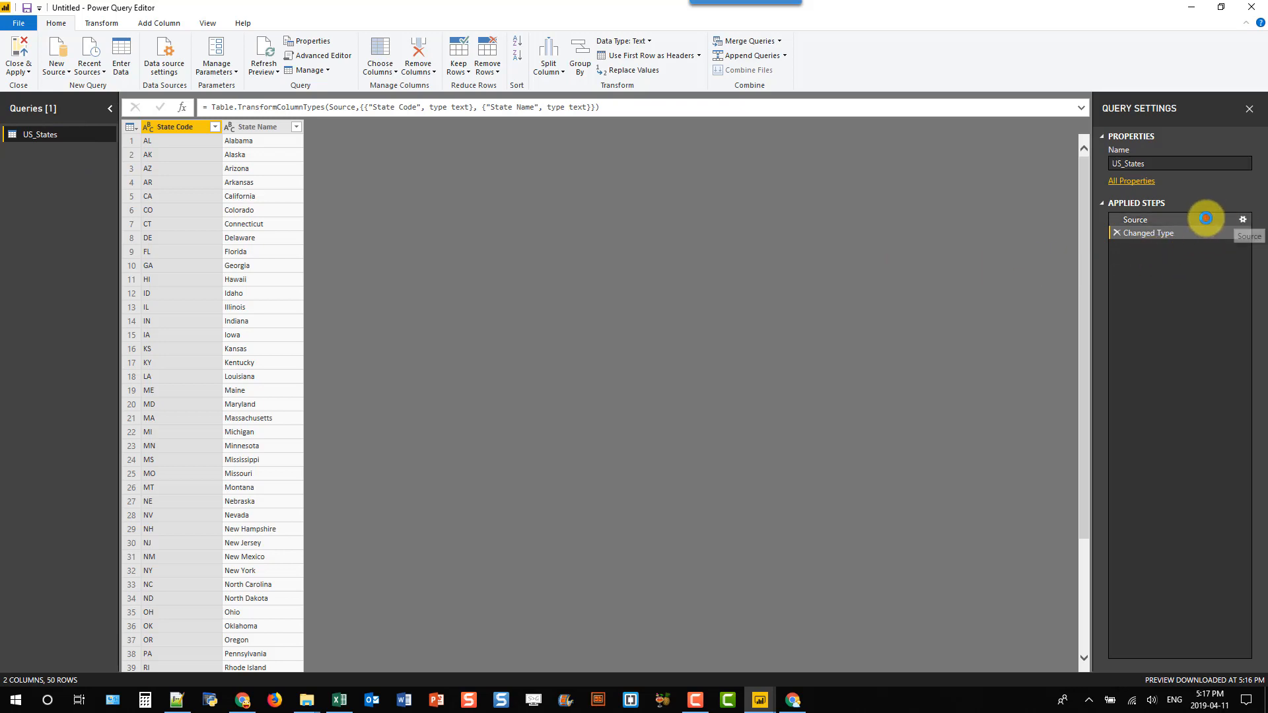
click(1162, 219)
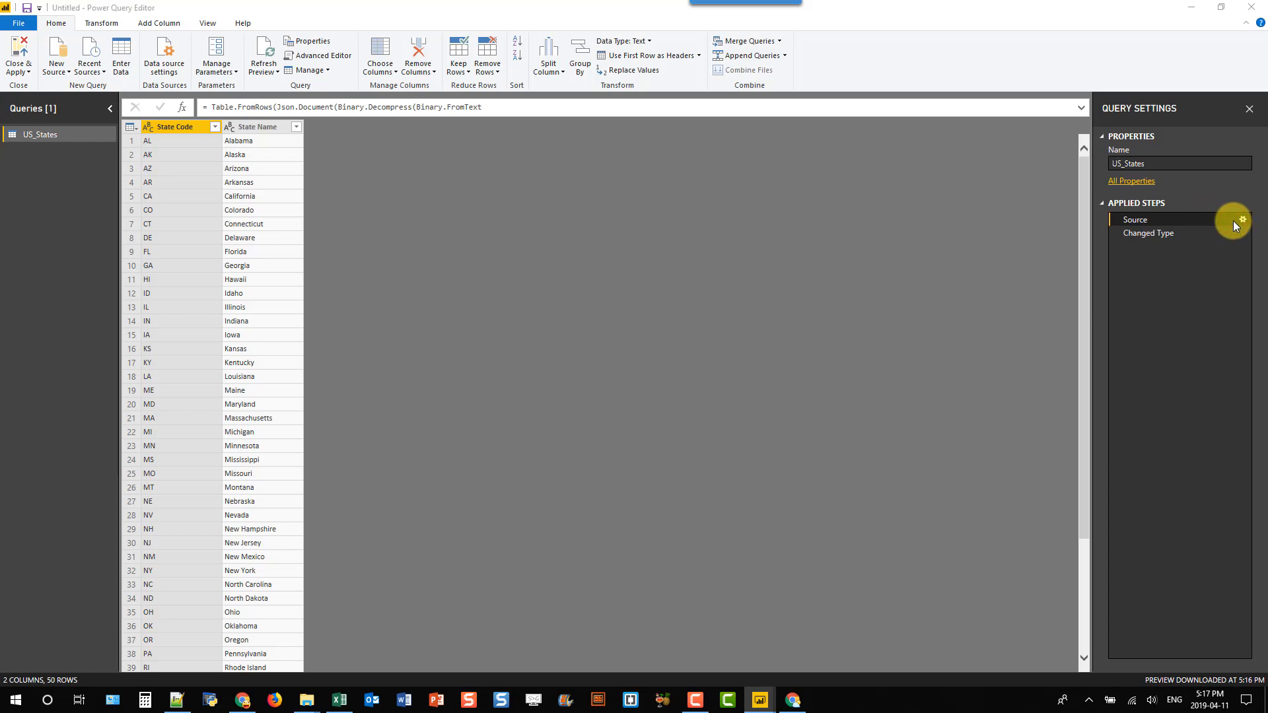
click(1244, 220)
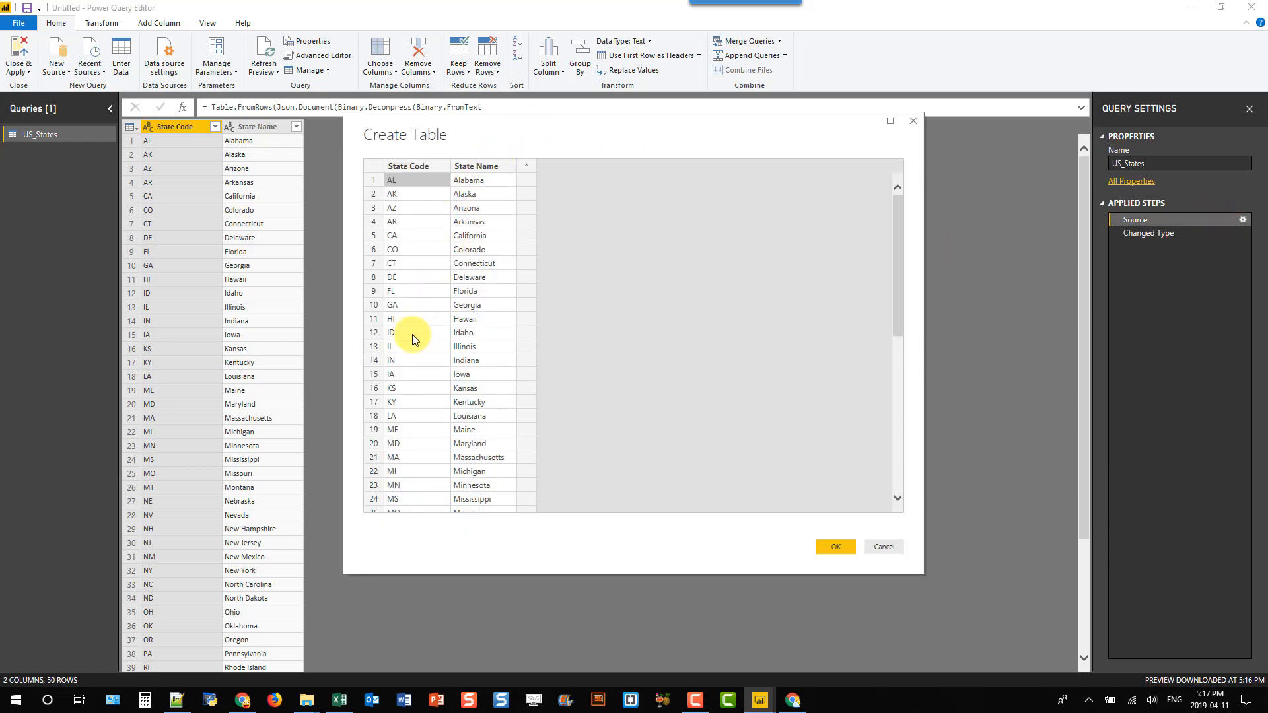
Add a row after Wyoming with code UN and name Unknown, and confirm.
scroll(down, 3)
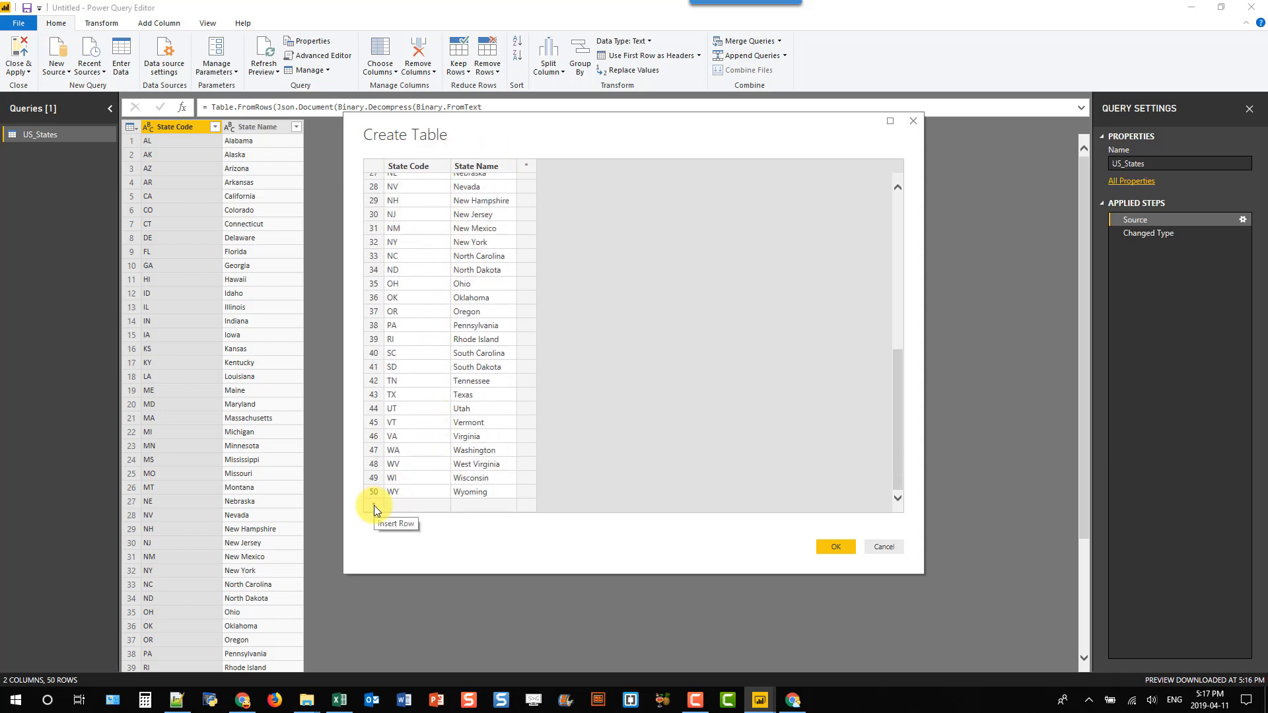
click(401, 505)
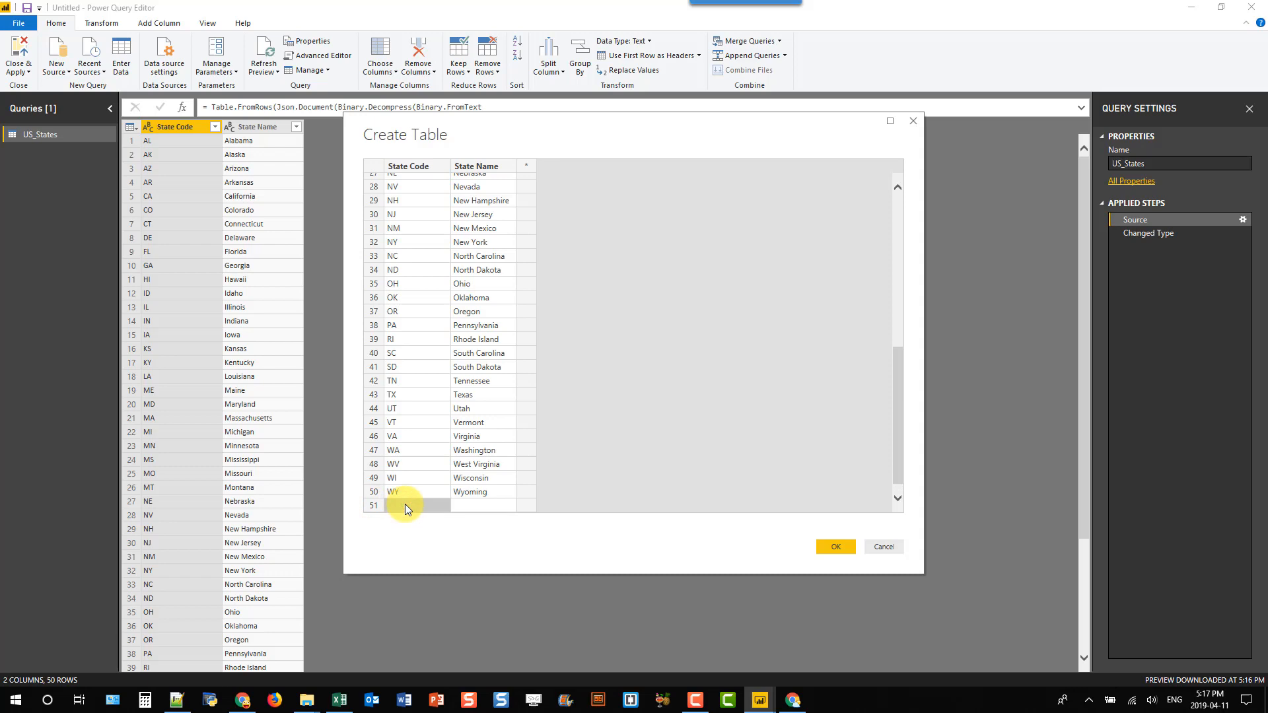
text(UN)
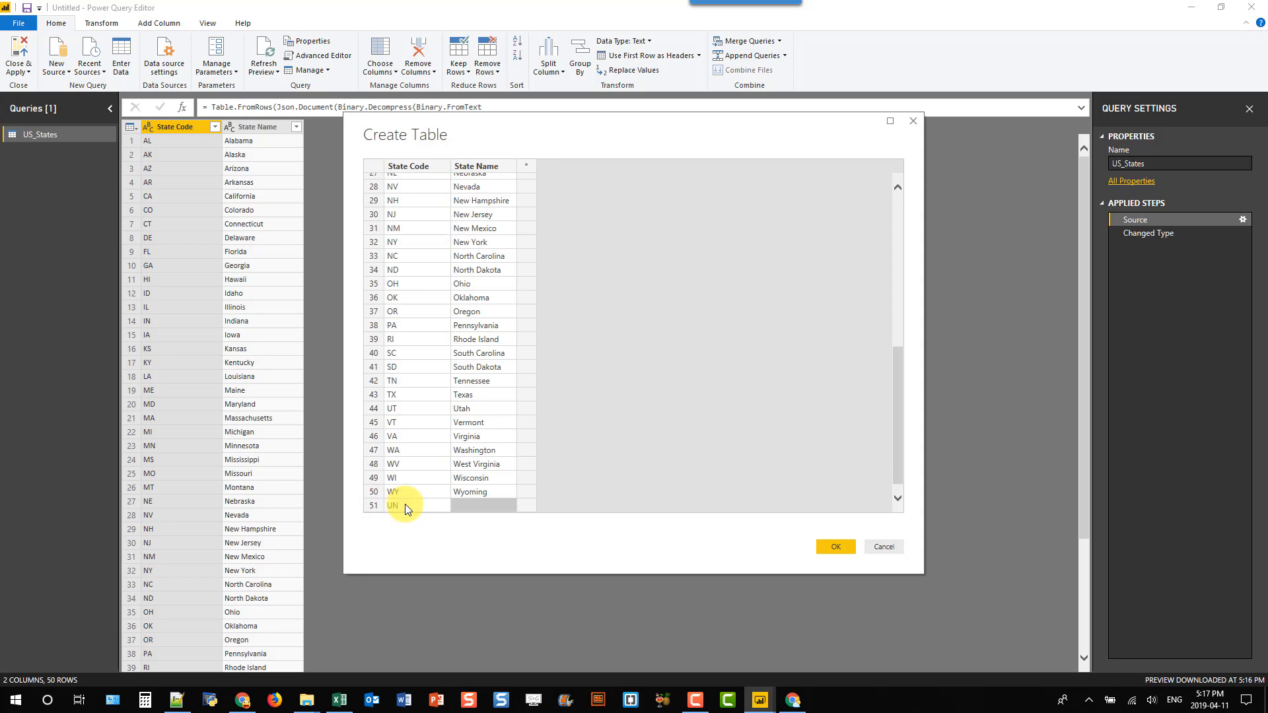
text(Unknown)
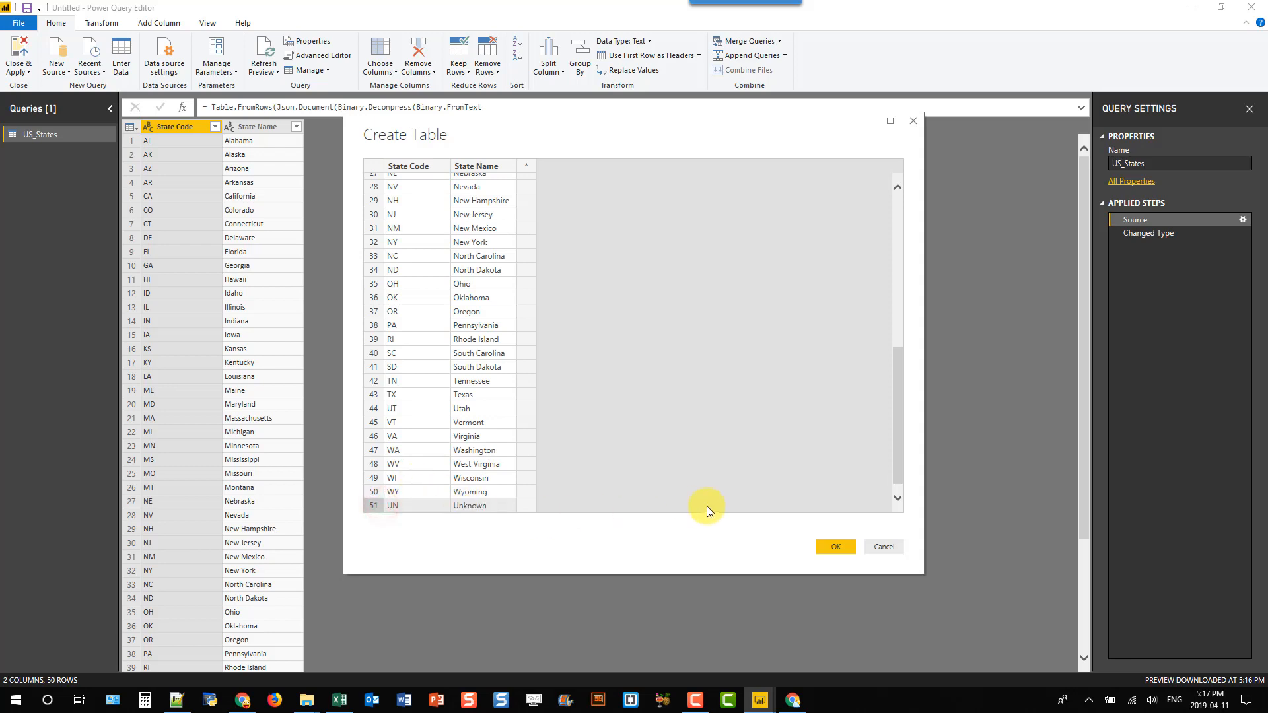
click(836, 547)
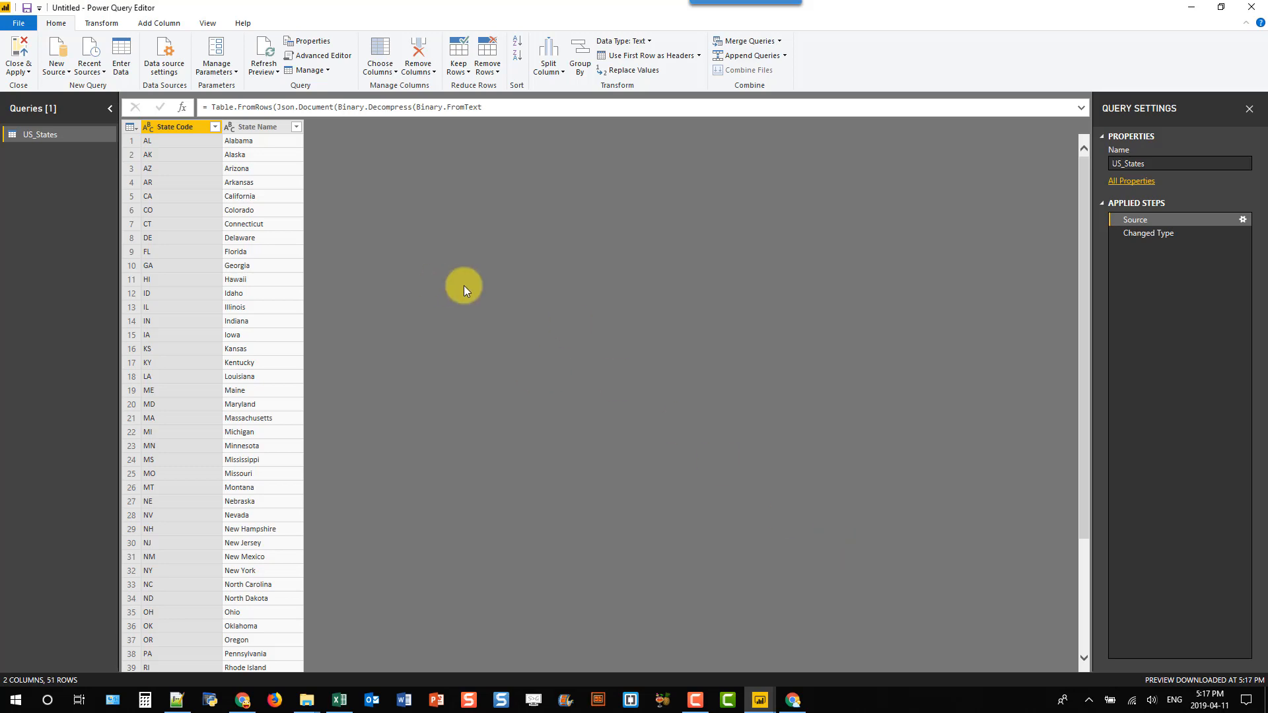
Apply the query edits and scroll US_States to its final UN Unknown row.
scroll(down, 3)
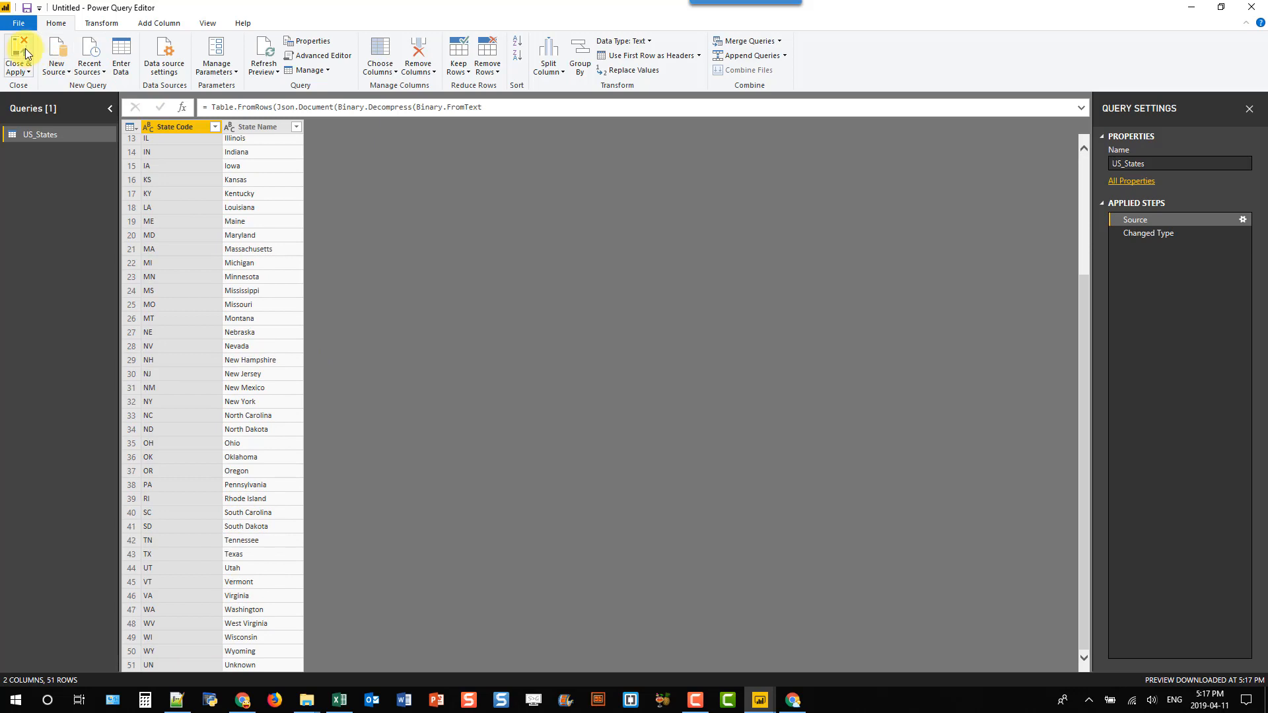
click(18, 48)
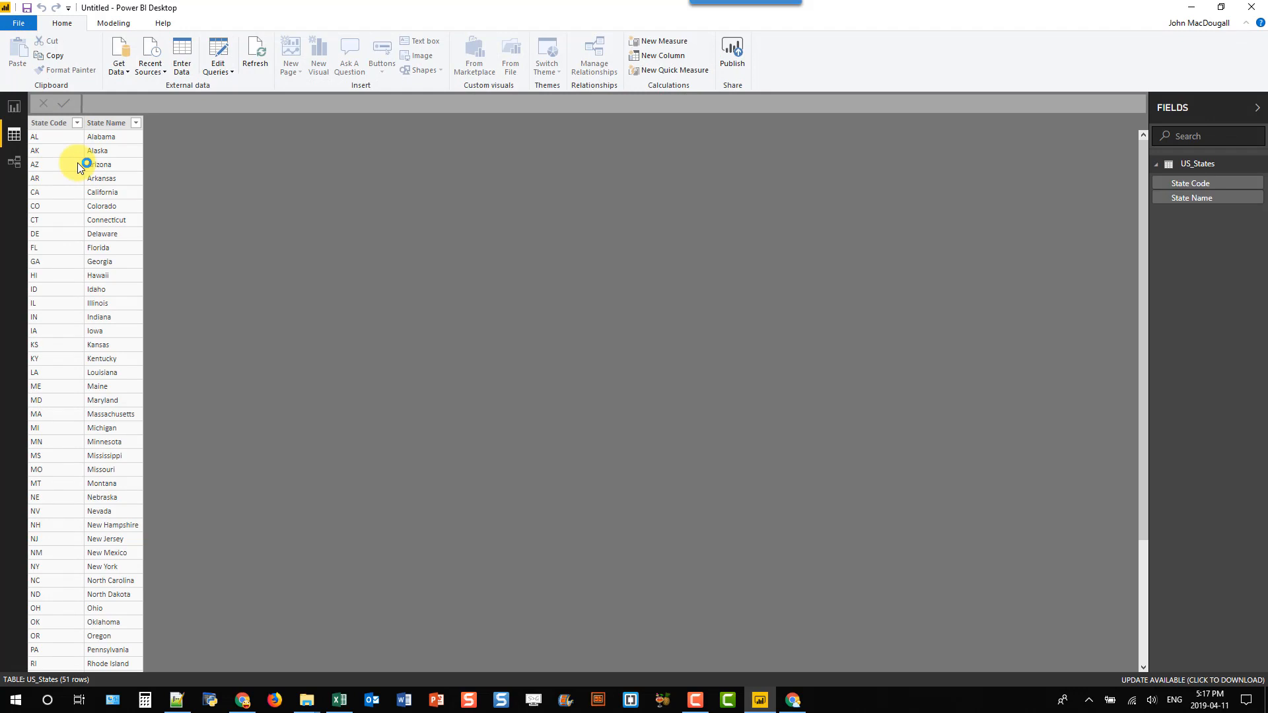
scroll(down, 3)
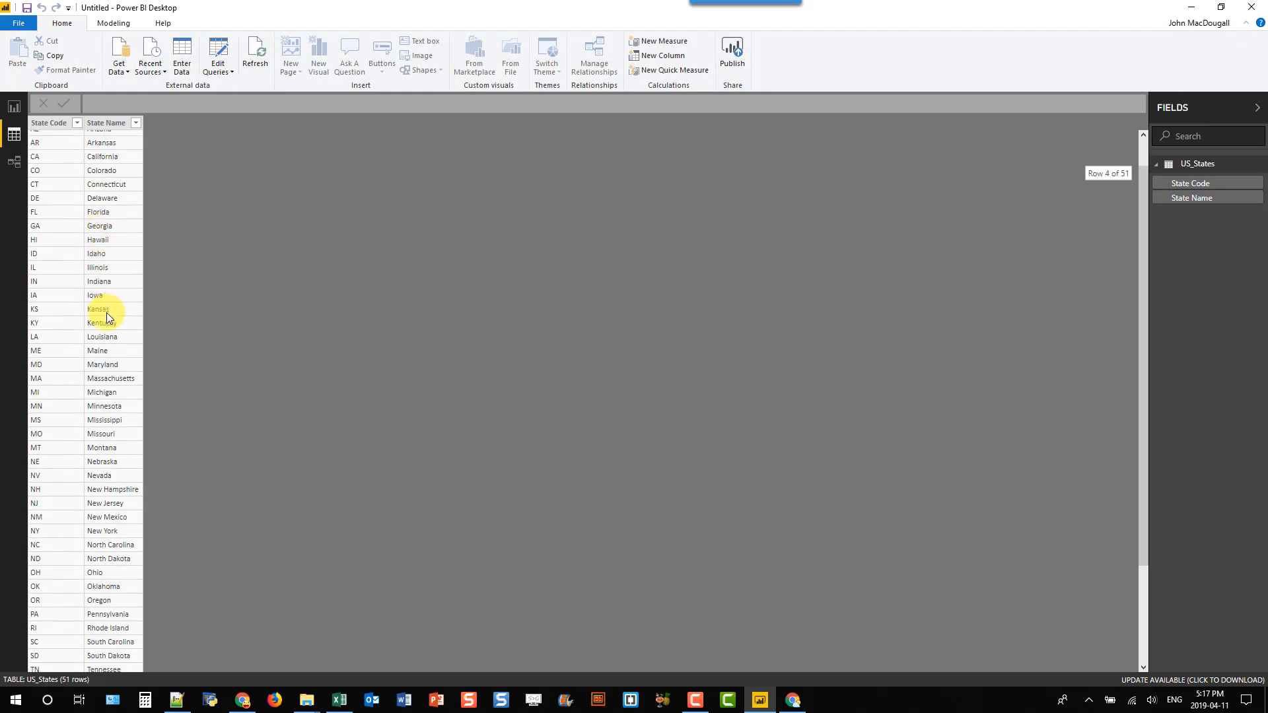
scroll(down, 3)
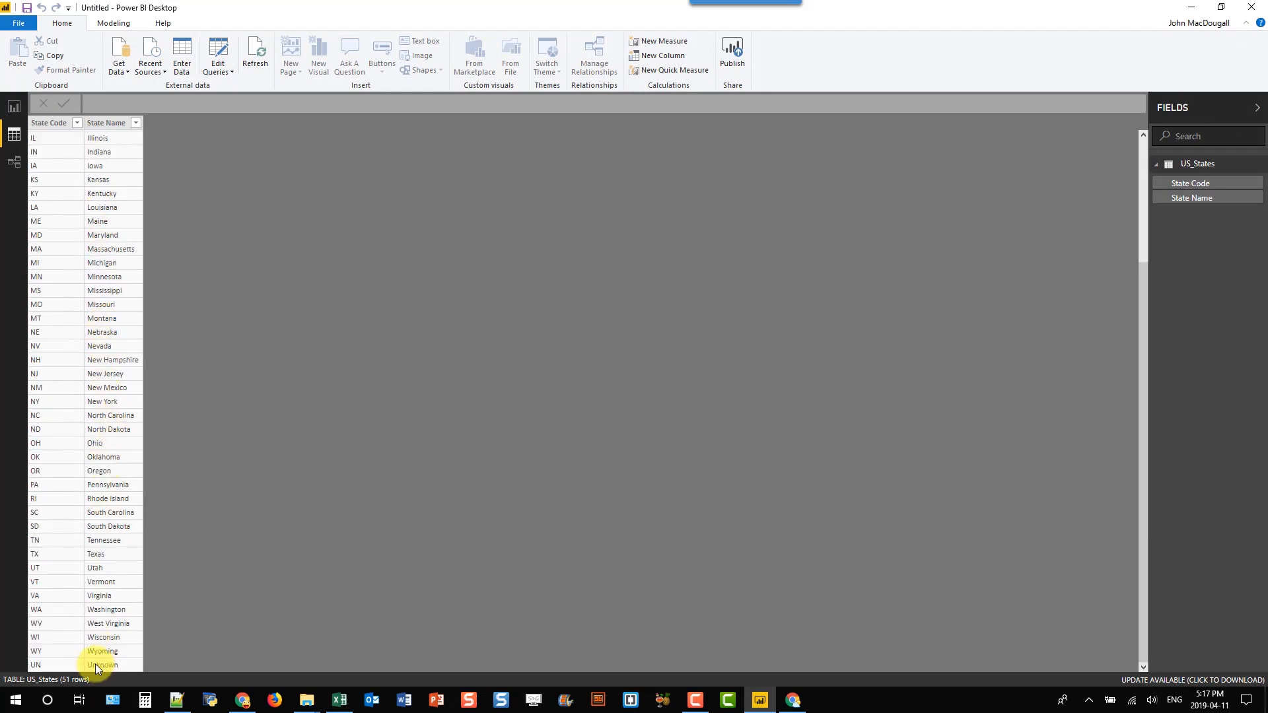